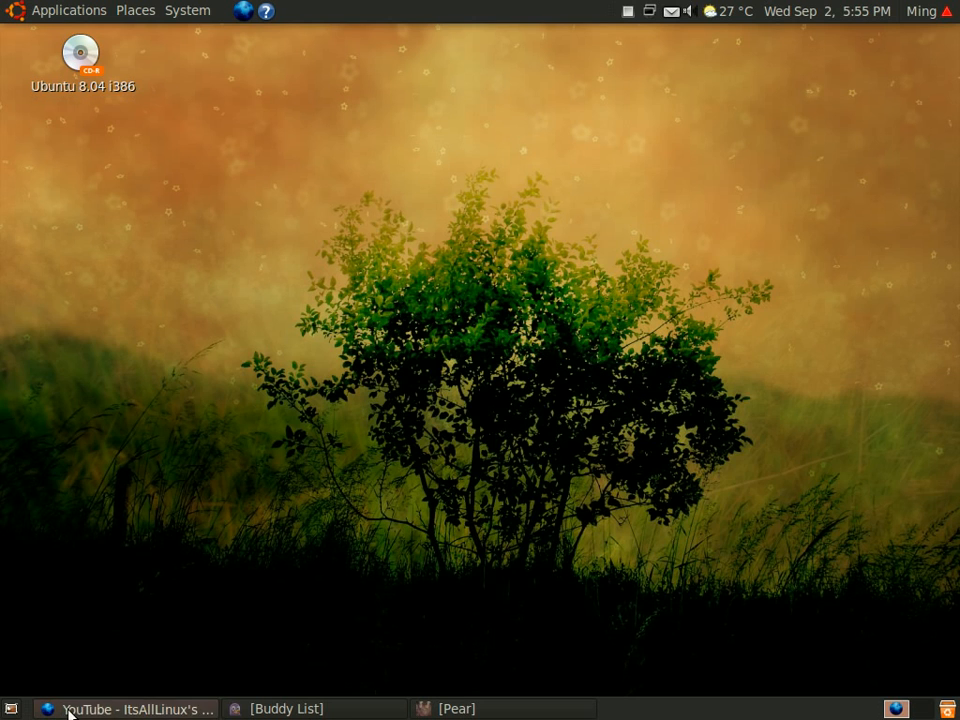
# Close the YouTube Firefox window, then launch Calculator and close it.
pyautogui.click(135, 708)
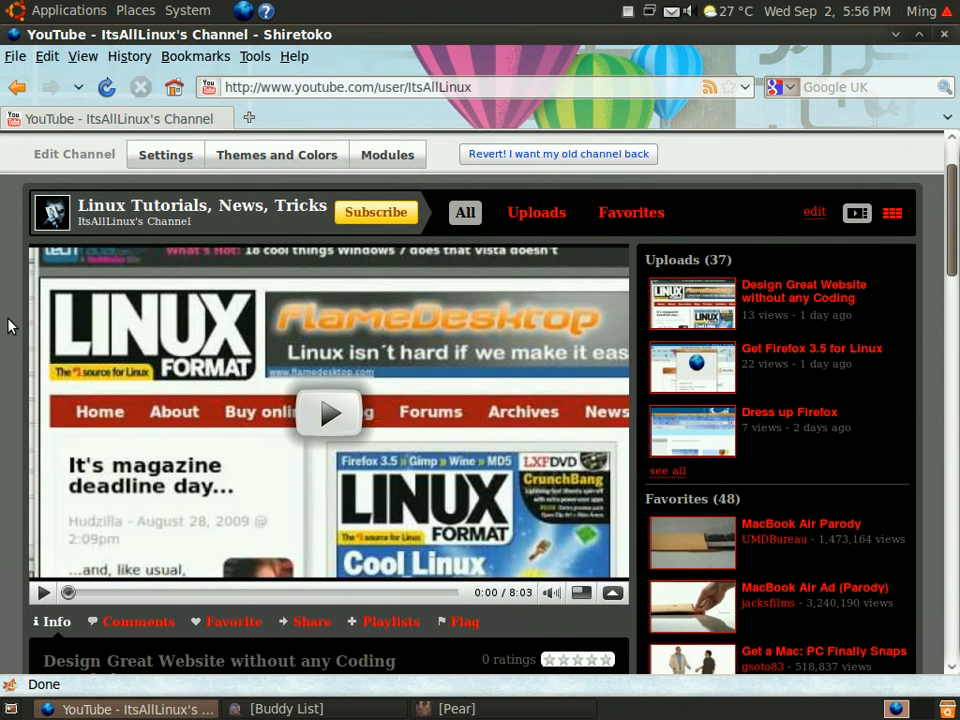
pyautogui.moveTo(905, 52)
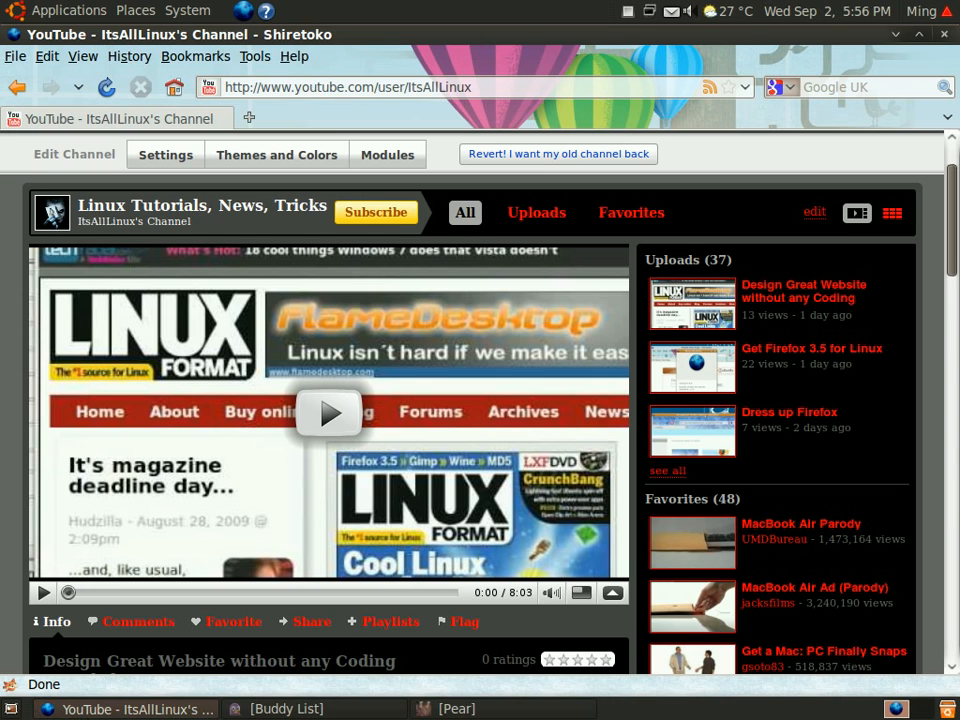
pyautogui.moveTo(306, 400)
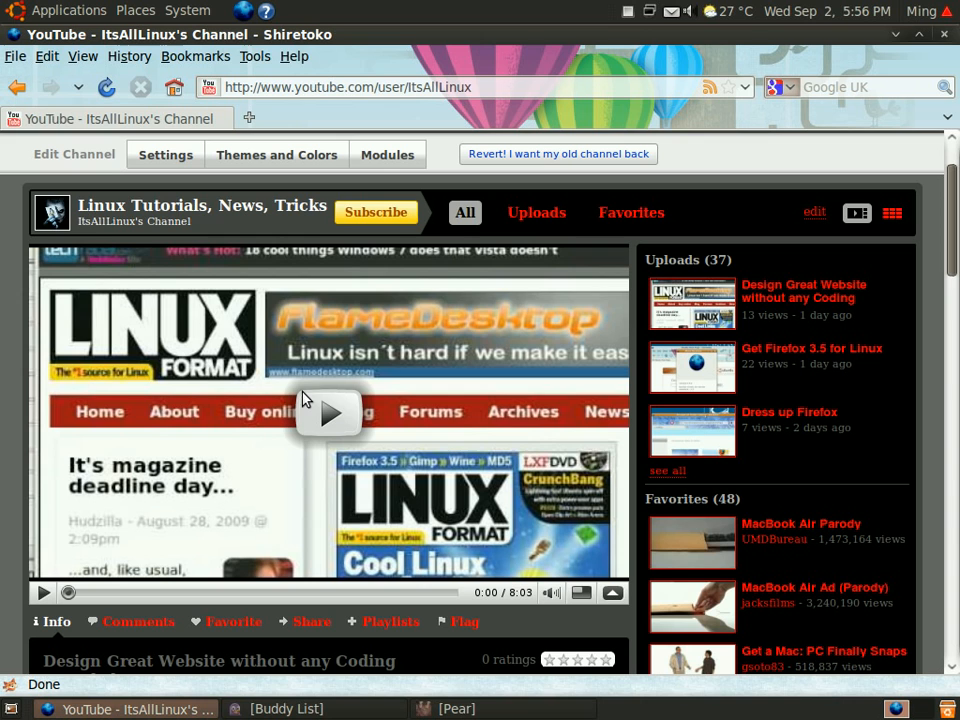
pyautogui.moveTo(923, 448)
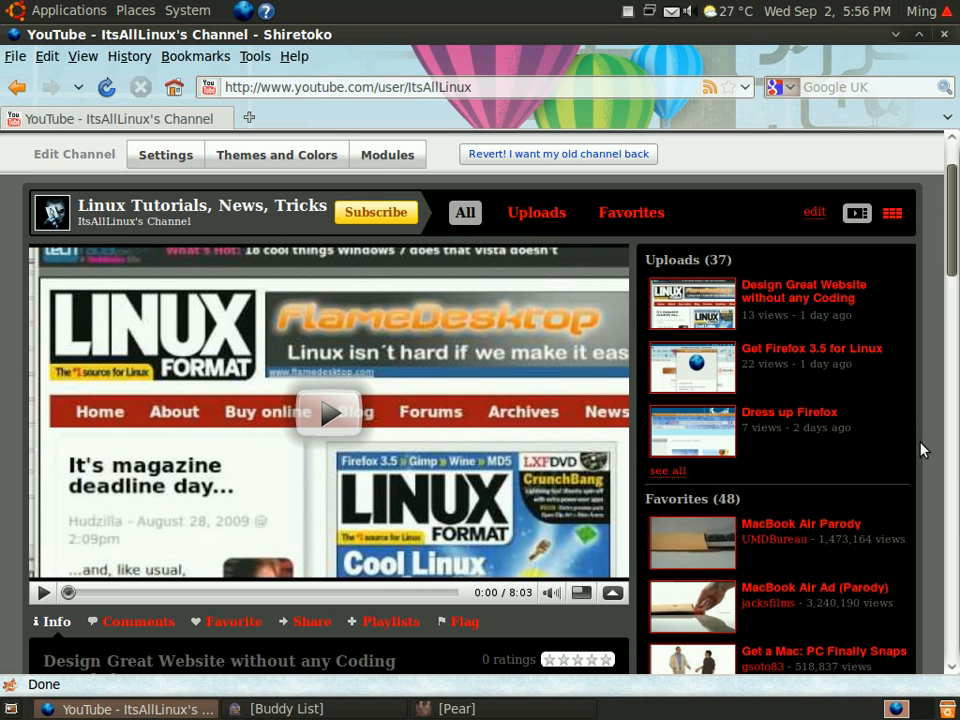
pyautogui.moveTo(926, 448)
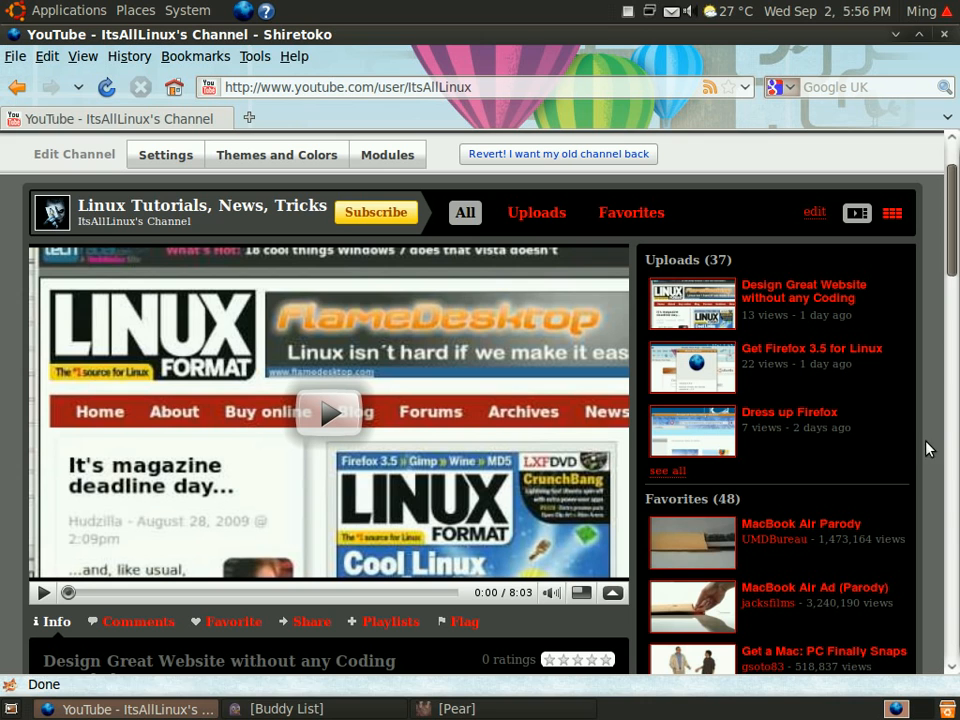
pyautogui.moveTo(955, 418)
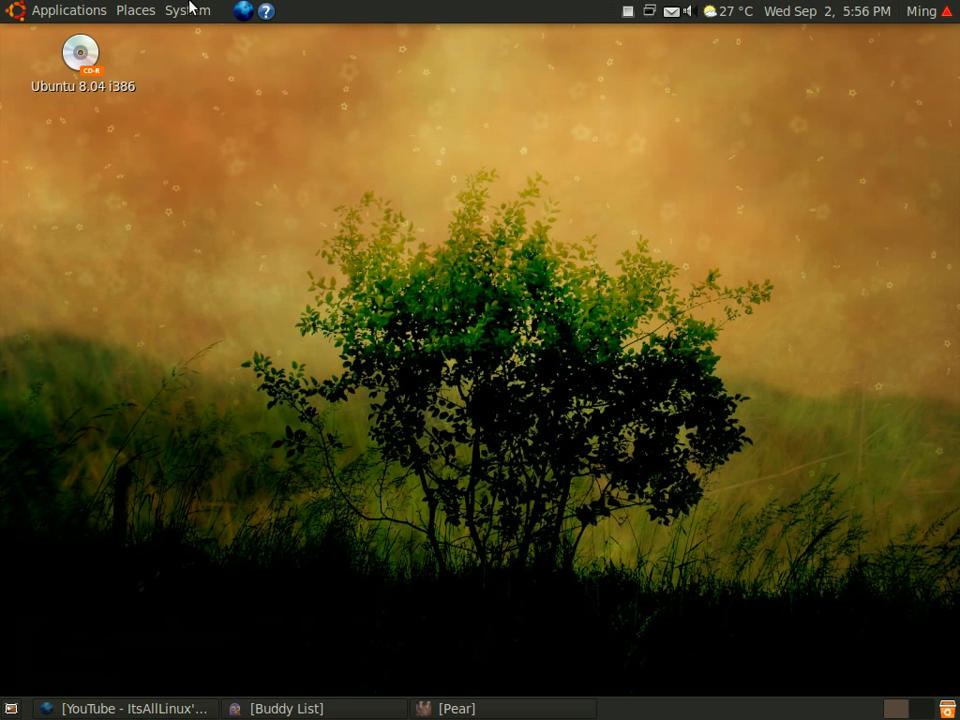
pyautogui.click(187, 10)
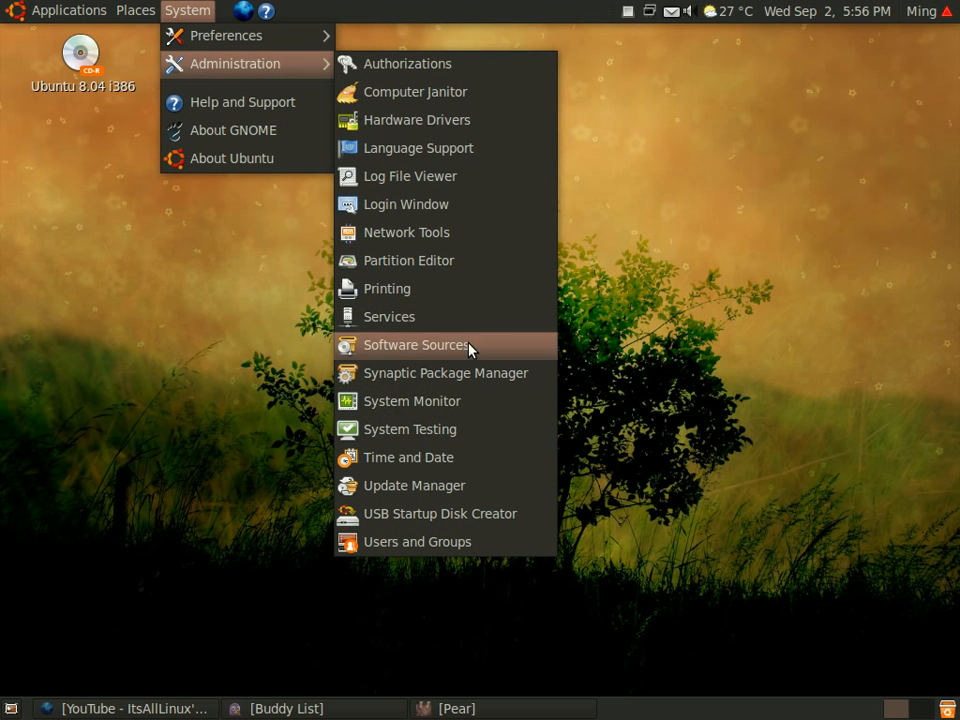
pyautogui.moveTo(445, 373)
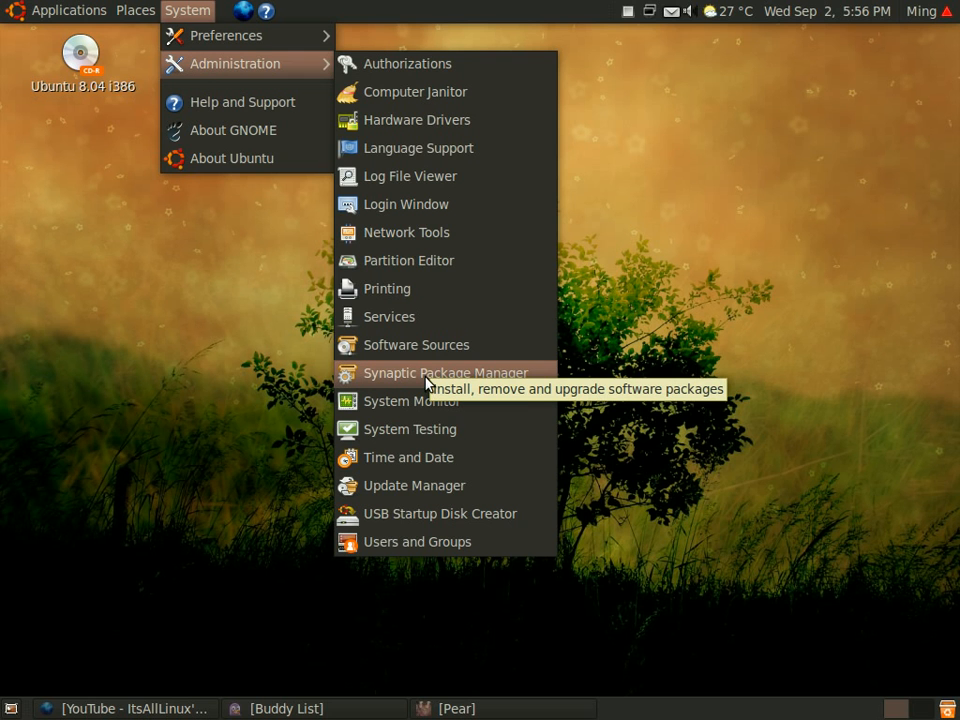
pyautogui.moveTo(406, 232)
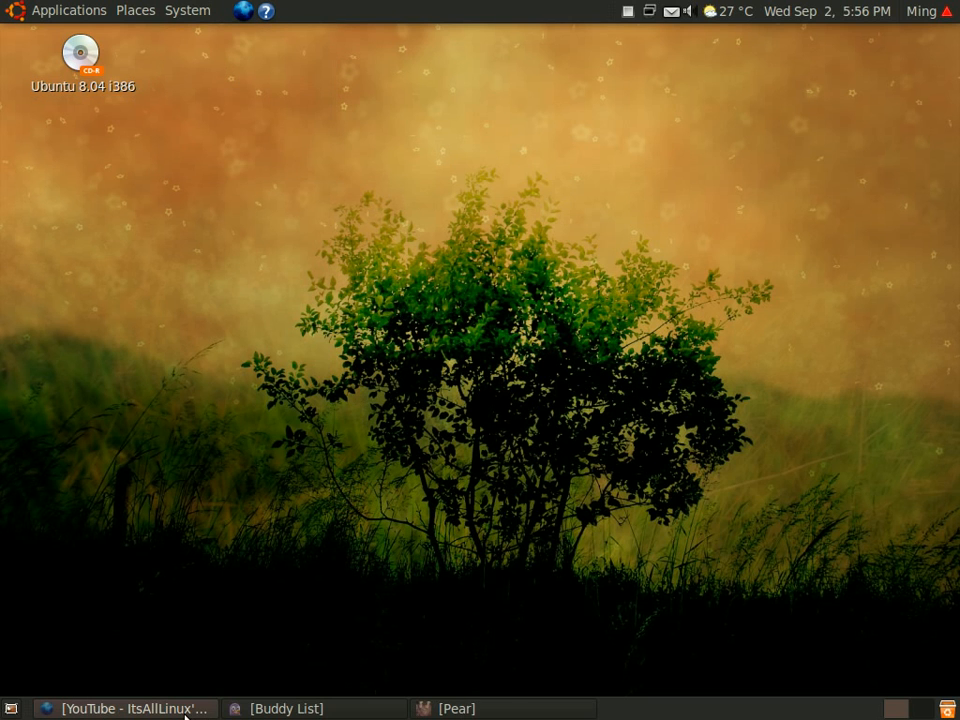
pyautogui.moveTo(448, 487)
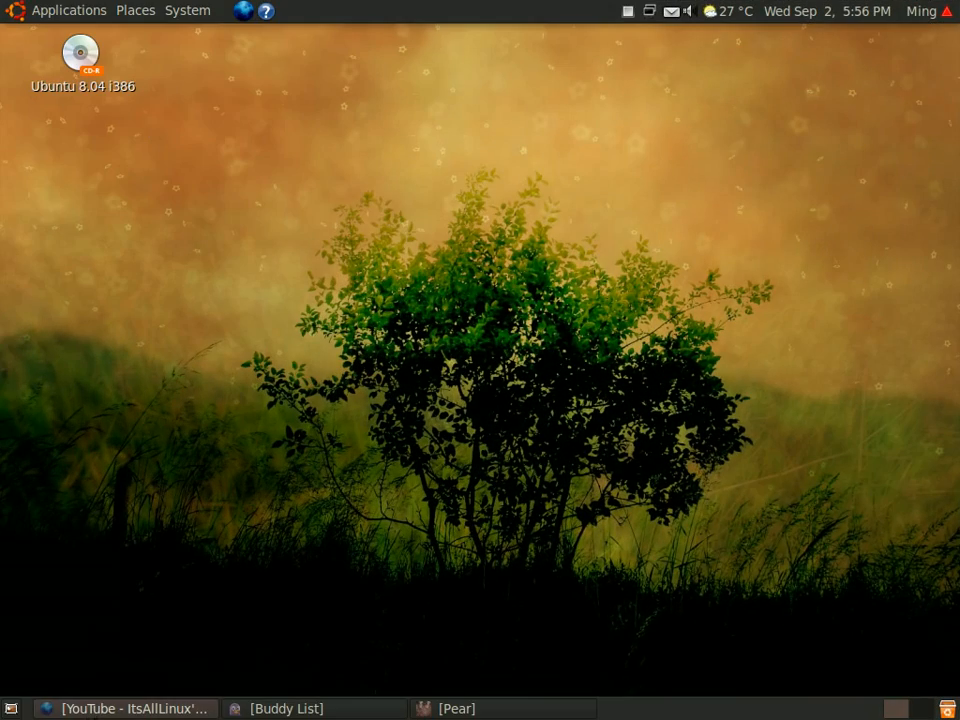
pyautogui.click(130, 708)
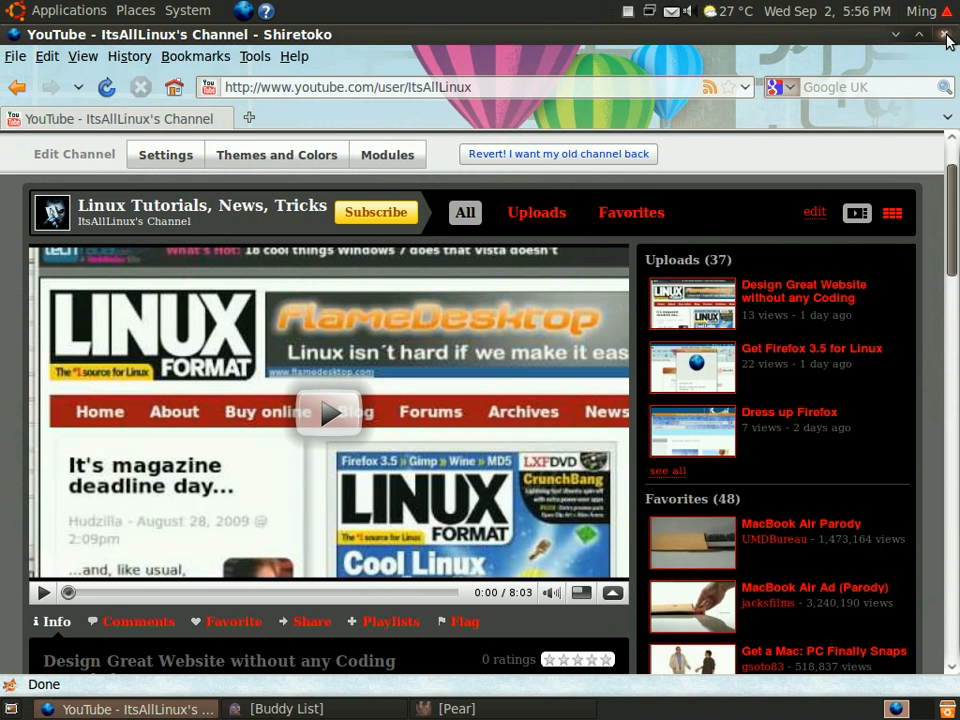
pyautogui.click(68, 10)
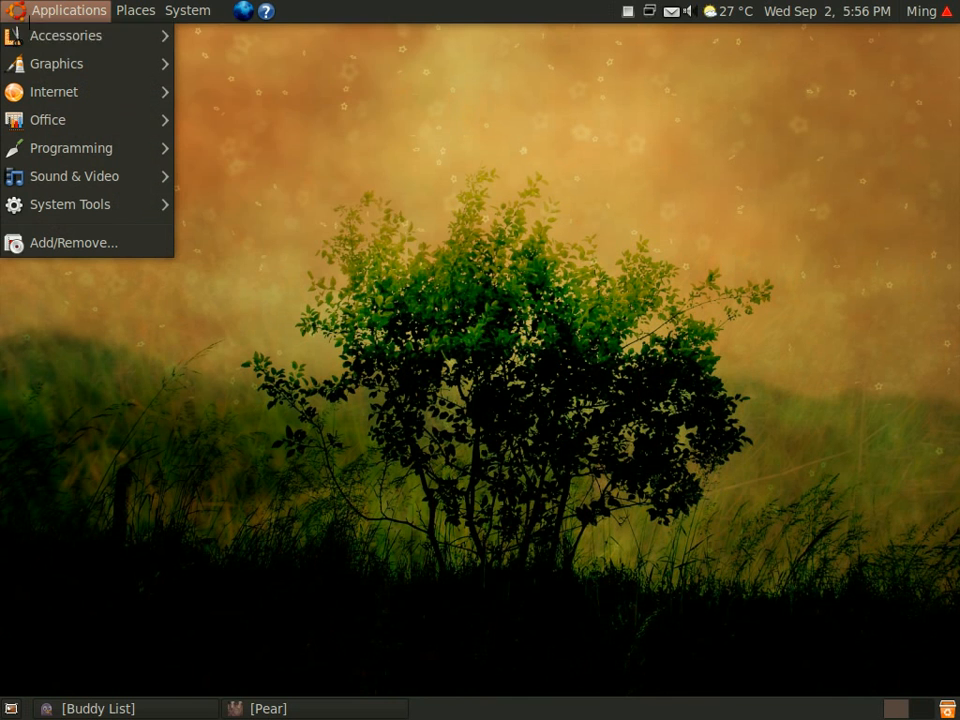
pyautogui.moveTo(66, 35)
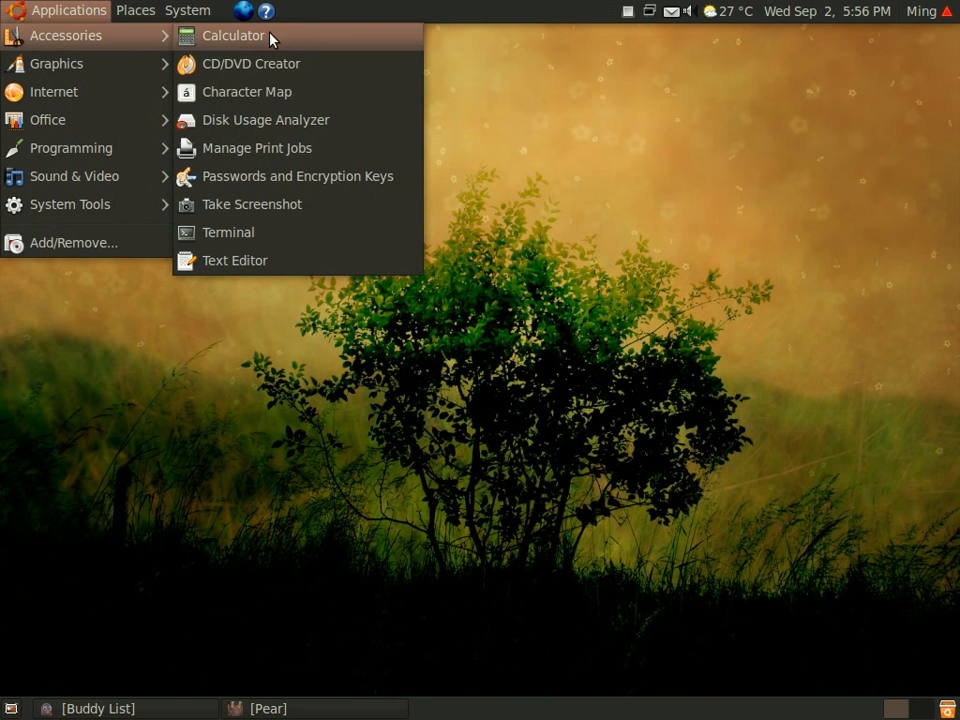
pyautogui.click(233, 35)
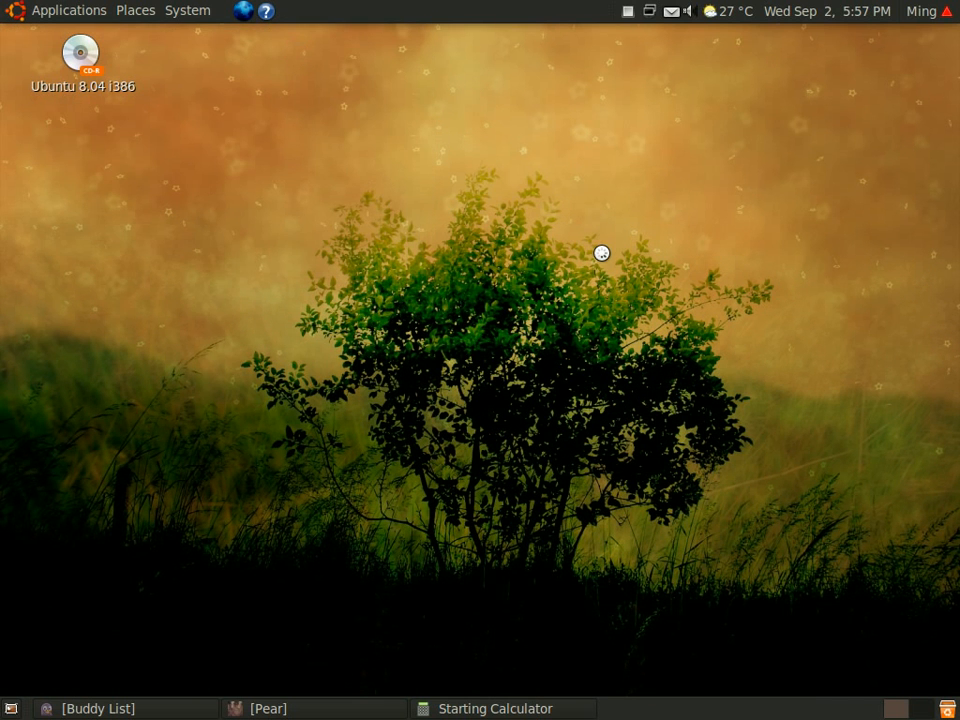
pyautogui.moveTo(597, 253)
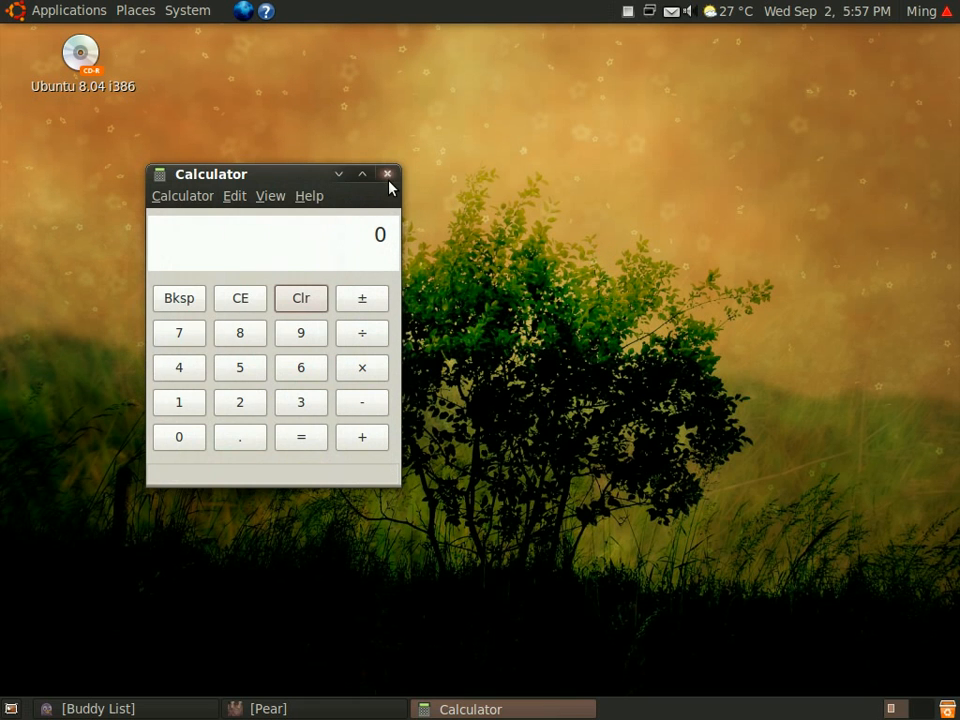
pyautogui.click(387, 173)
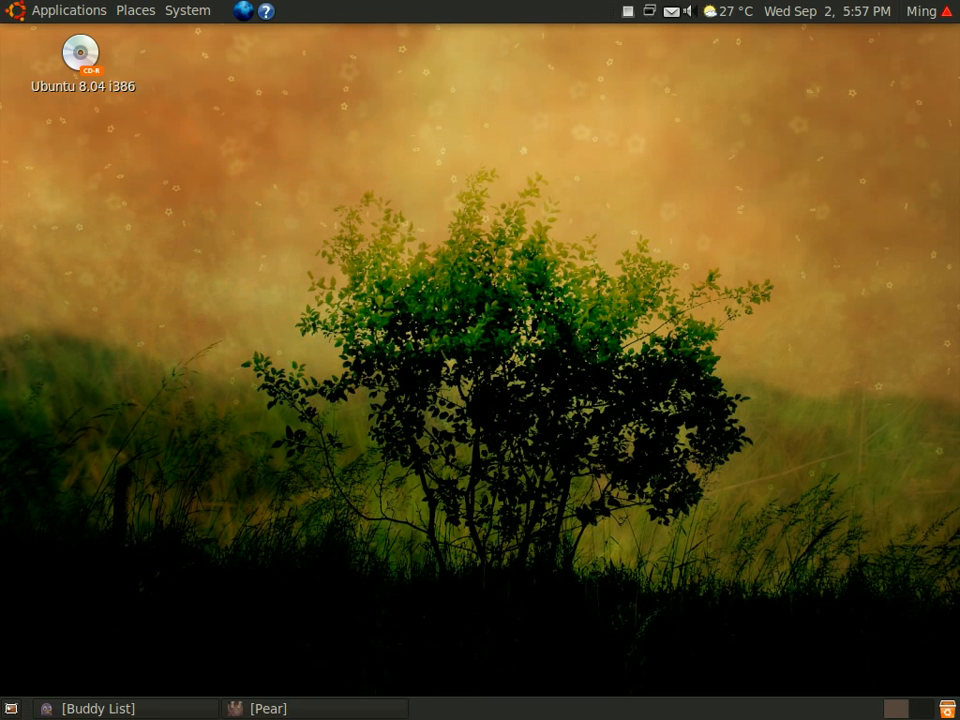
# Launch CompizConfig Settings Manager from System > Preferences.
pyautogui.click(188, 10)
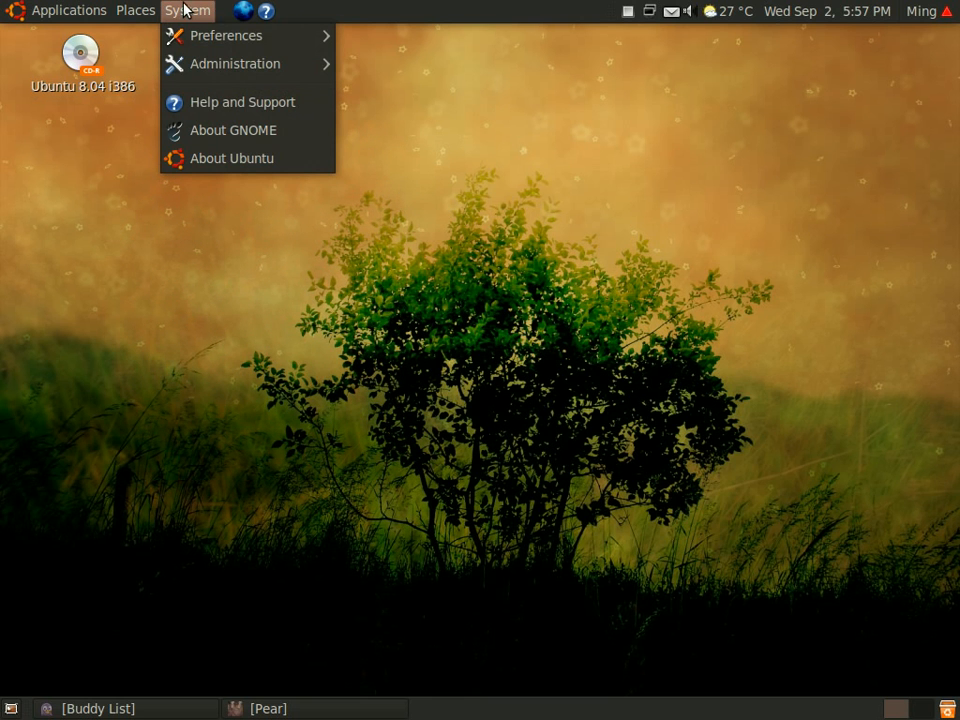
pyautogui.click(225, 35)
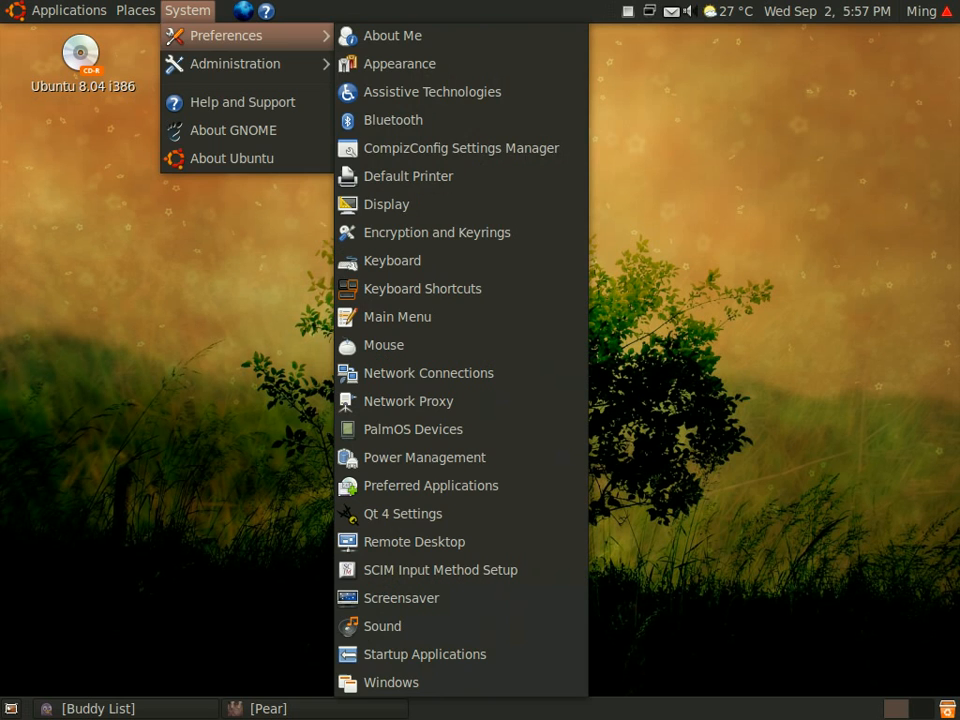
pyautogui.click(461, 148)
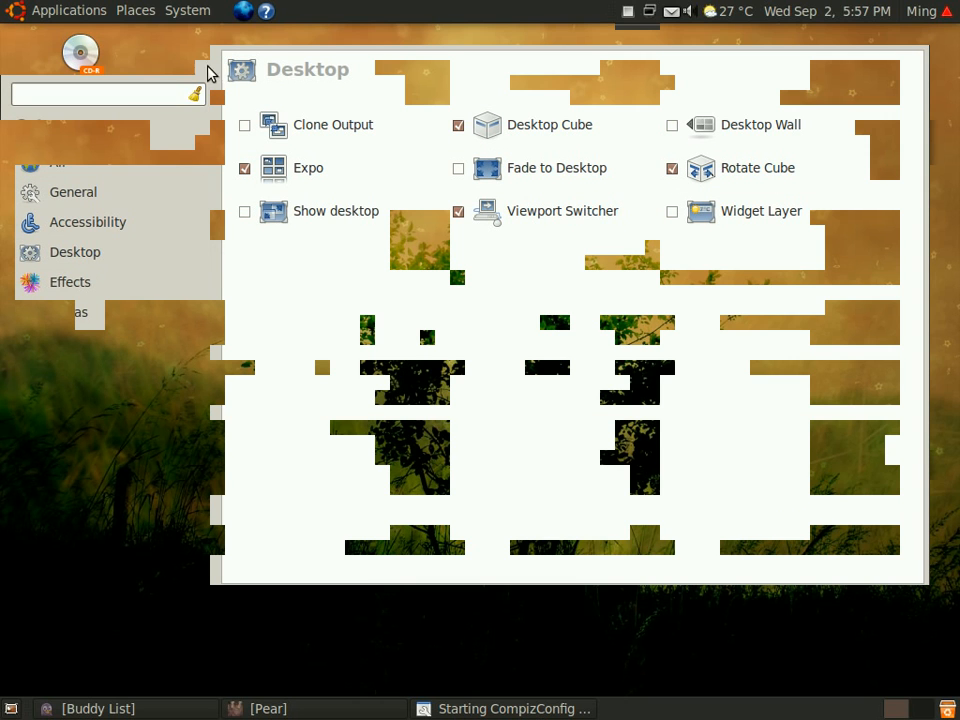
# Show plugins from all categories and scroll down toward the Desktop section's Rotate Cube.
pyautogui.click(57, 161)
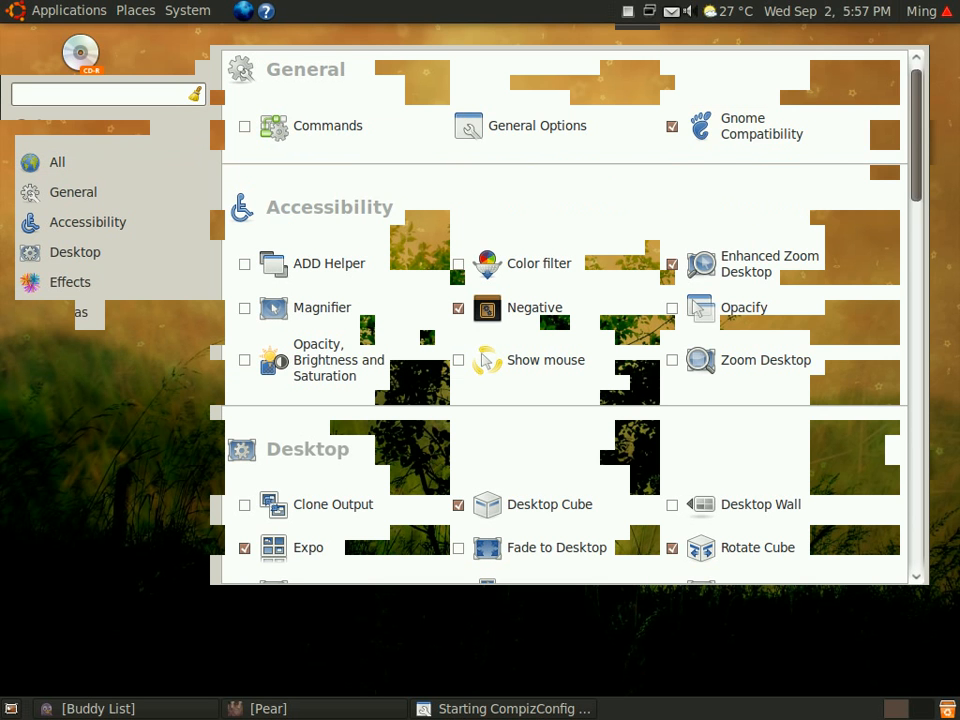
pyautogui.scroll(-3)
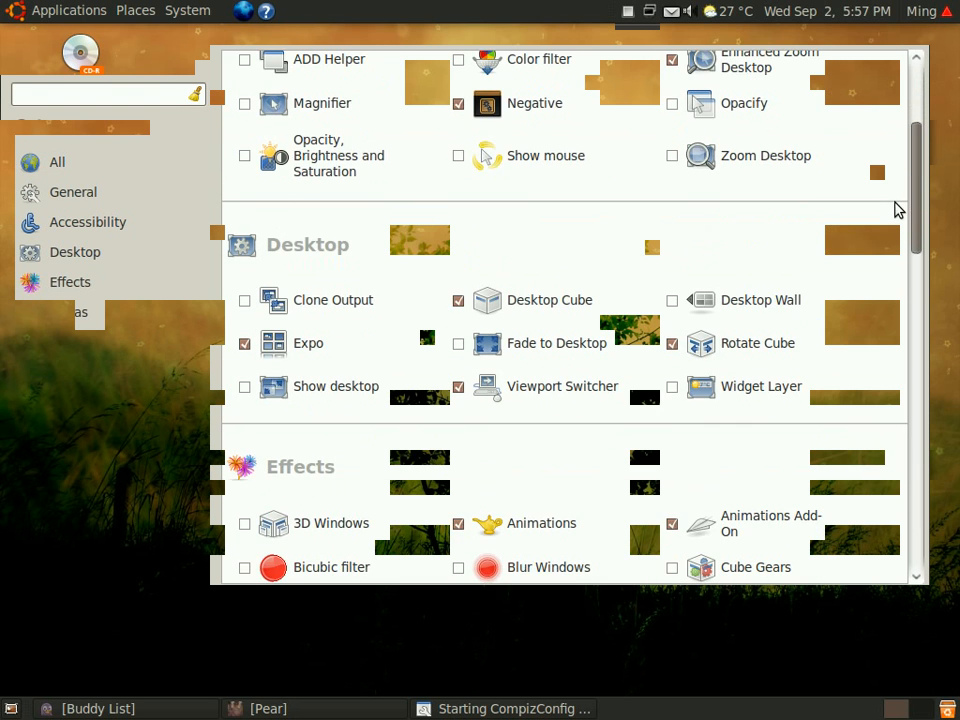
pyautogui.scroll(-3)
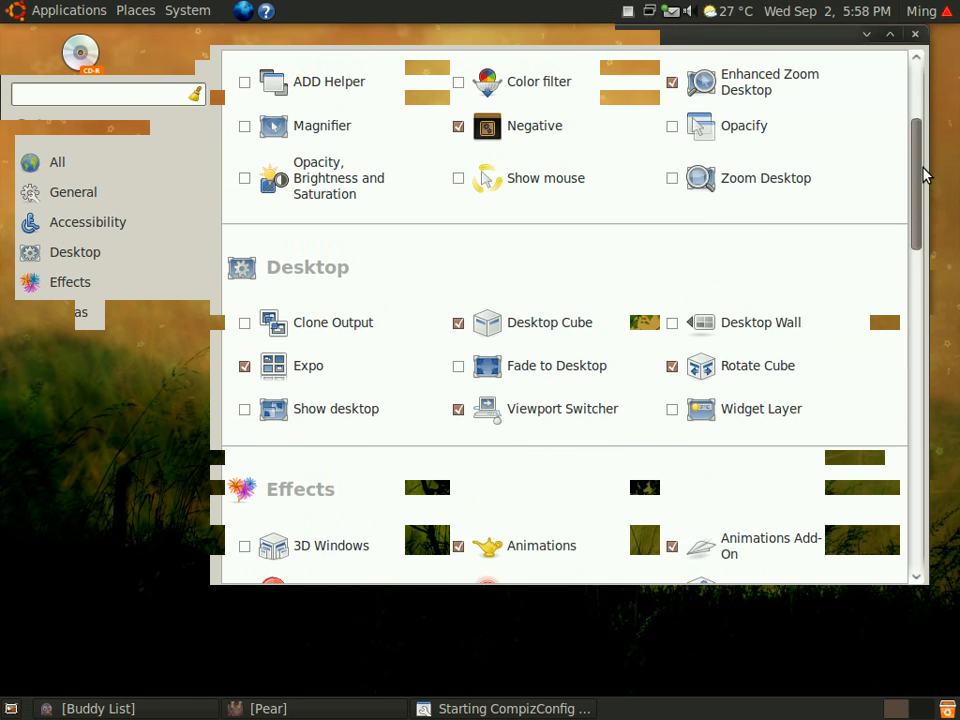
pyautogui.scroll(-3)
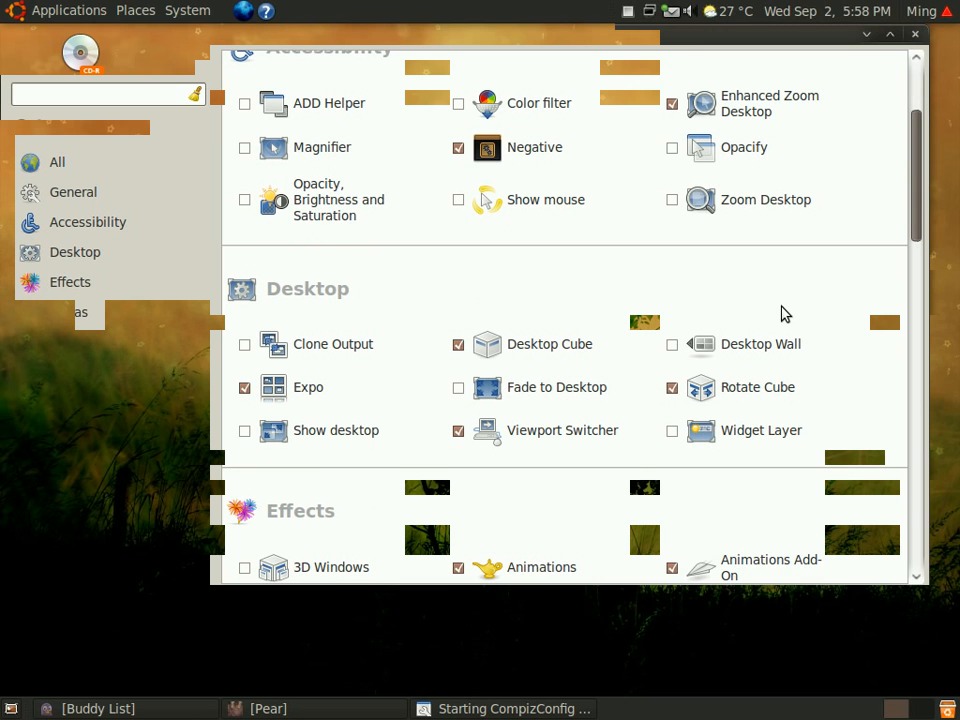
pyautogui.moveTo(743, 309)
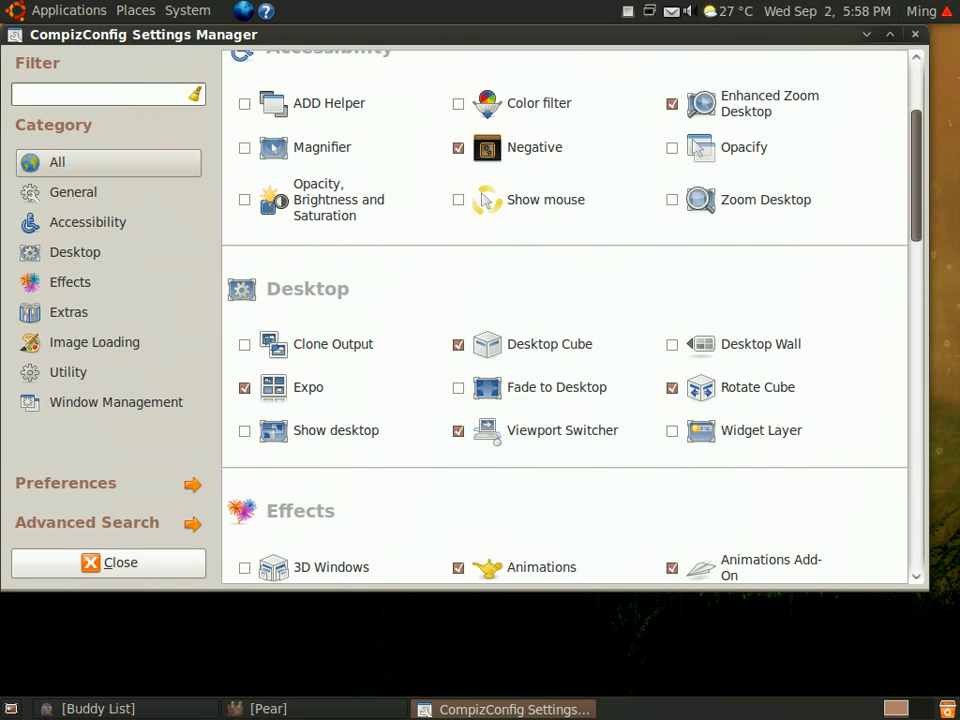
pyautogui.scroll(-3)
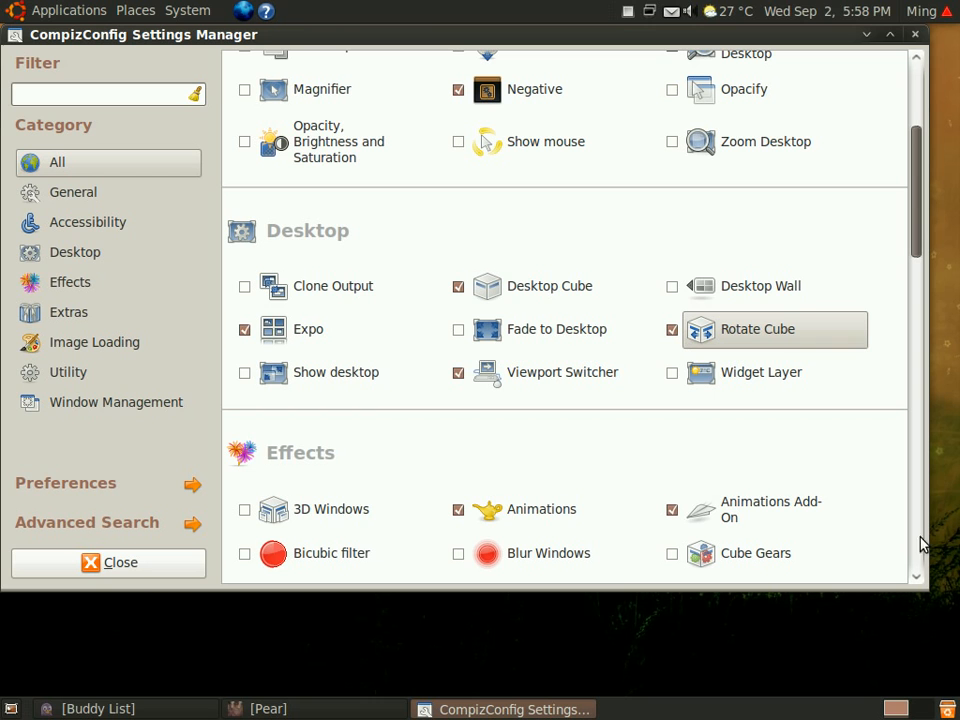
pyautogui.moveTo(630, 22)
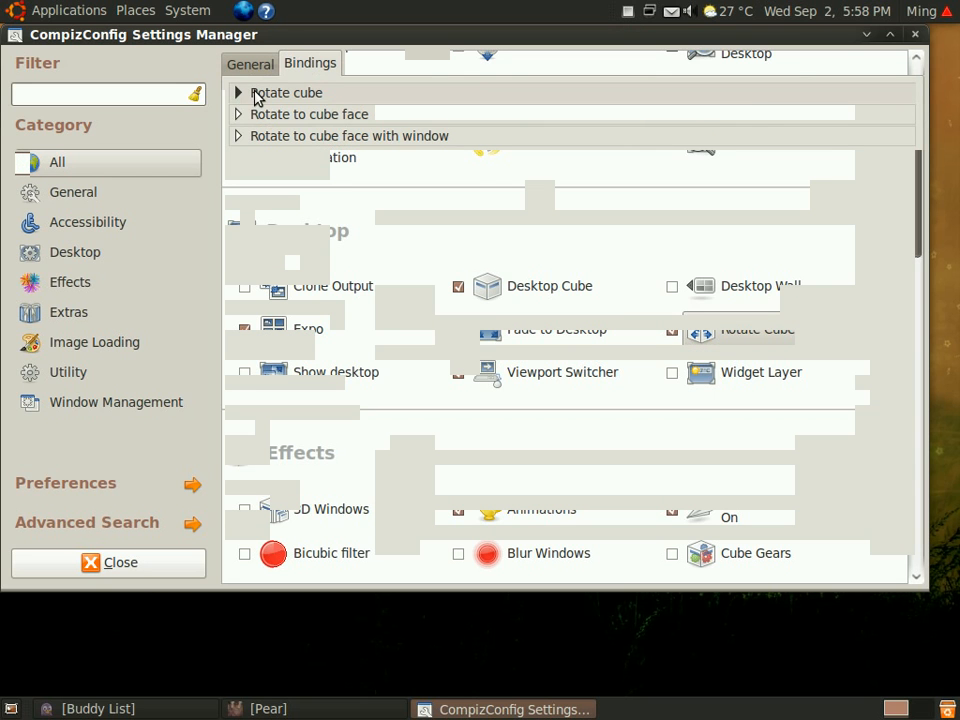
# Expand the Rotate cube bindings group to list Initiate, Rotate Left and other shortcuts.
pyautogui.click(238, 92)
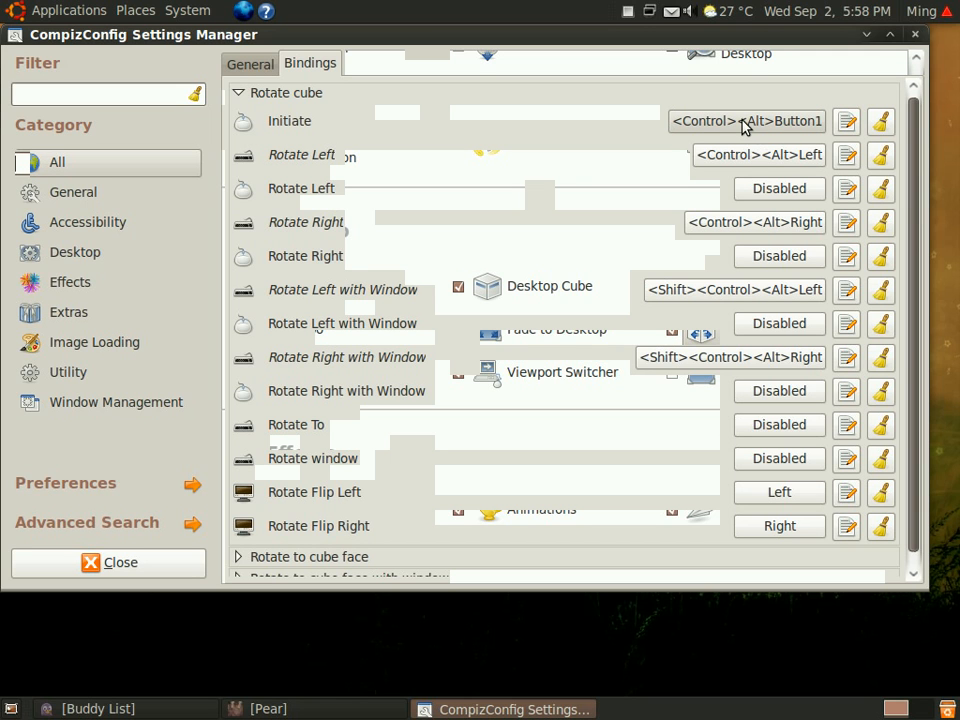
pyautogui.moveTo(746, 121)
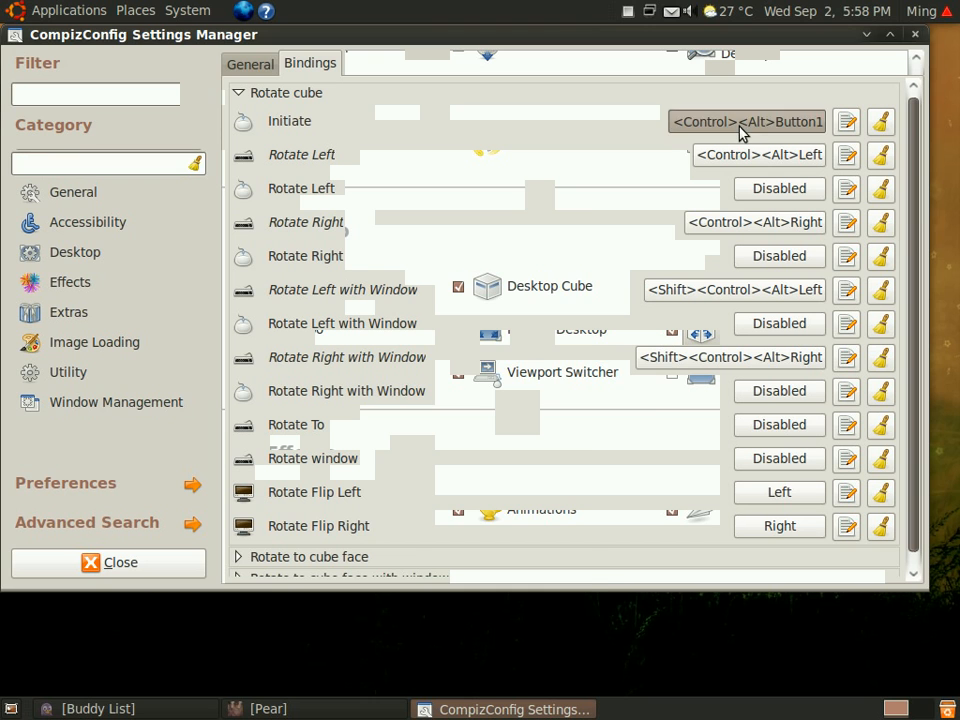
pyautogui.click(746, 121)
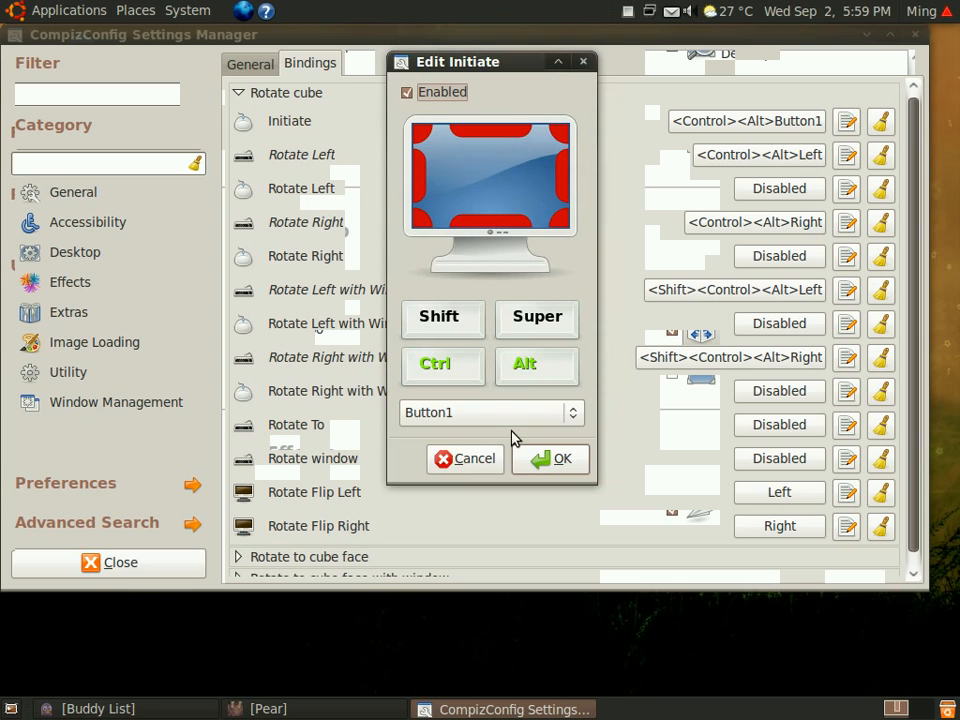
pyautogui.moveTo(528, 434)
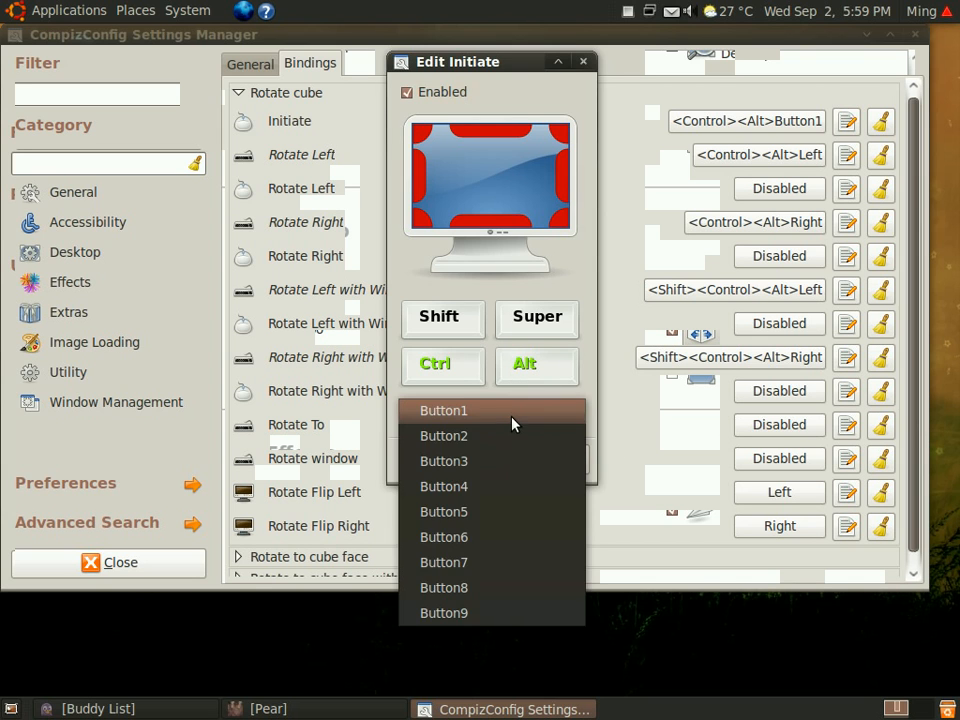
pyautogui.click(443, 410)
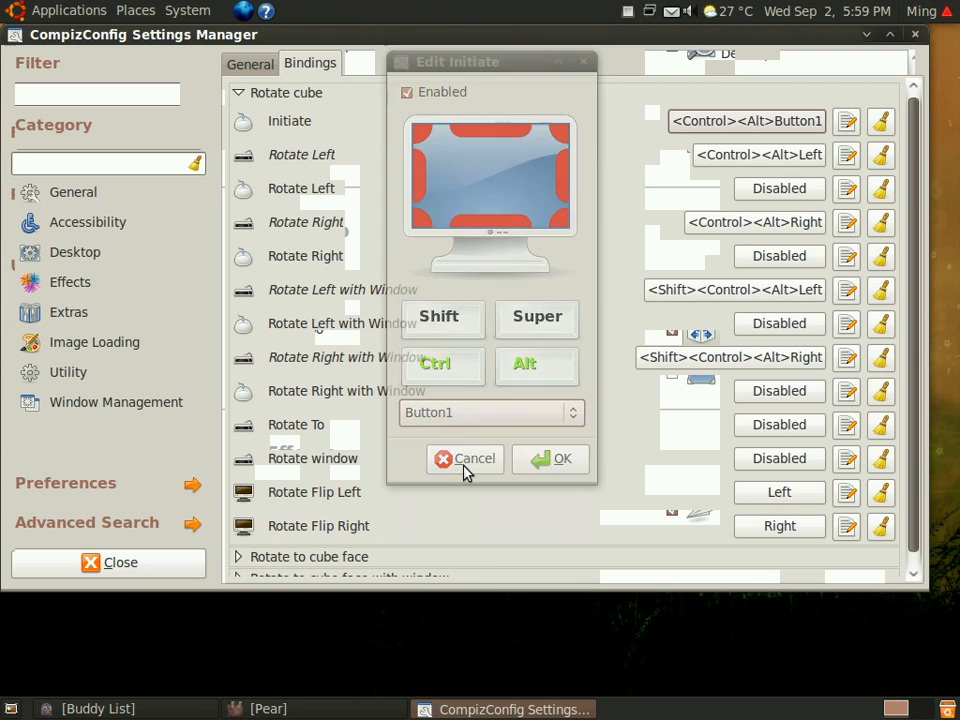
pyautogui.click(464, 459)
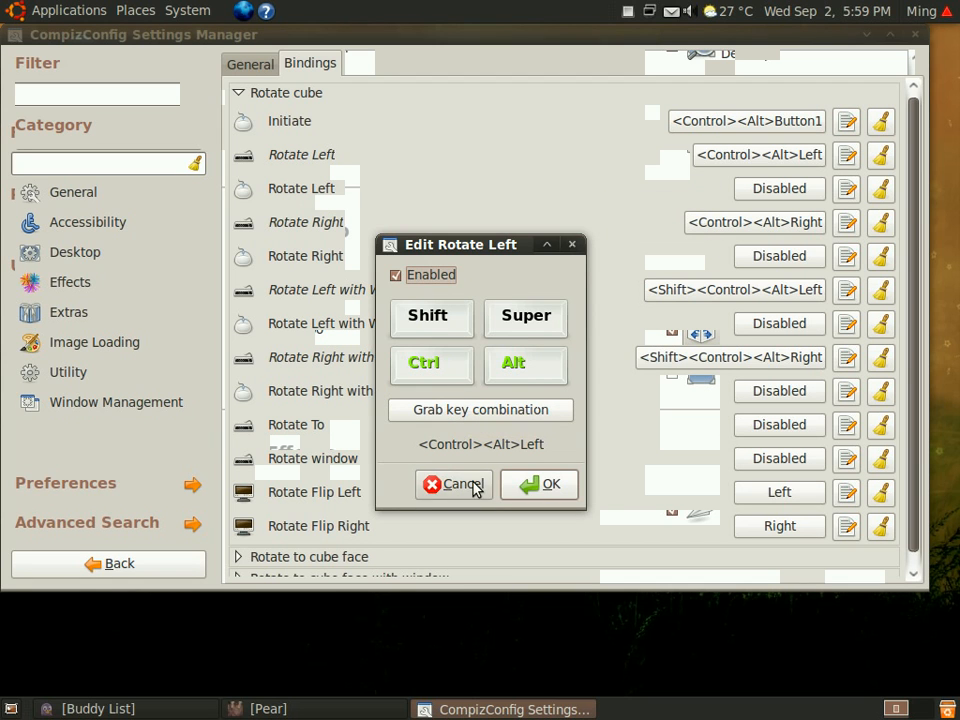
pyautogui.click(540, 484)
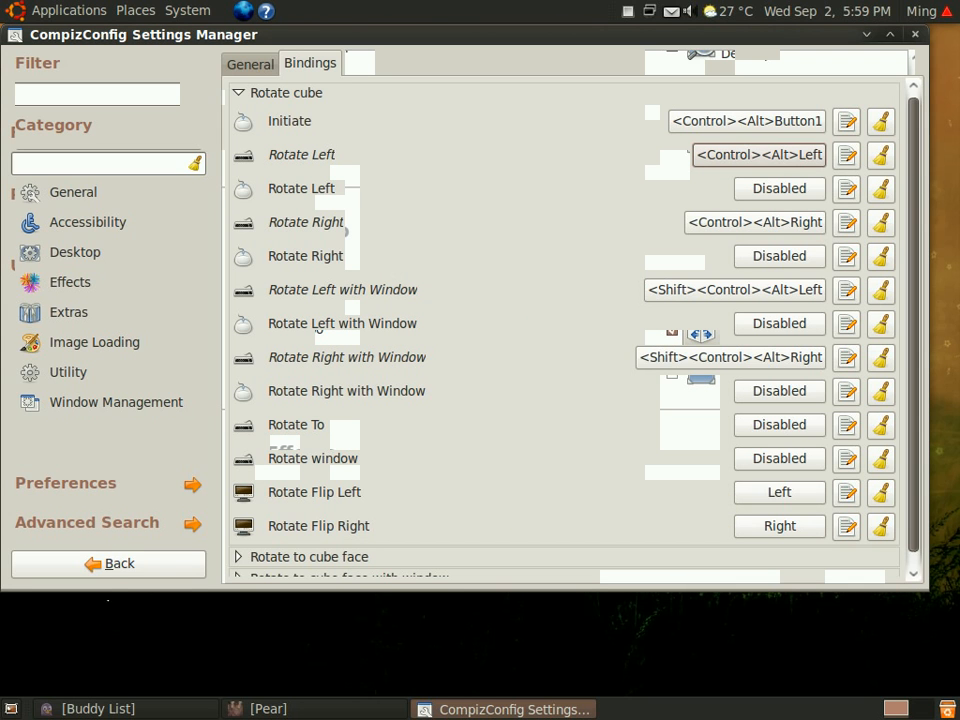
# Return to the plugin list, scroll through it, and filter plugins by 'shift'.
pyautogui.click(108, 563)
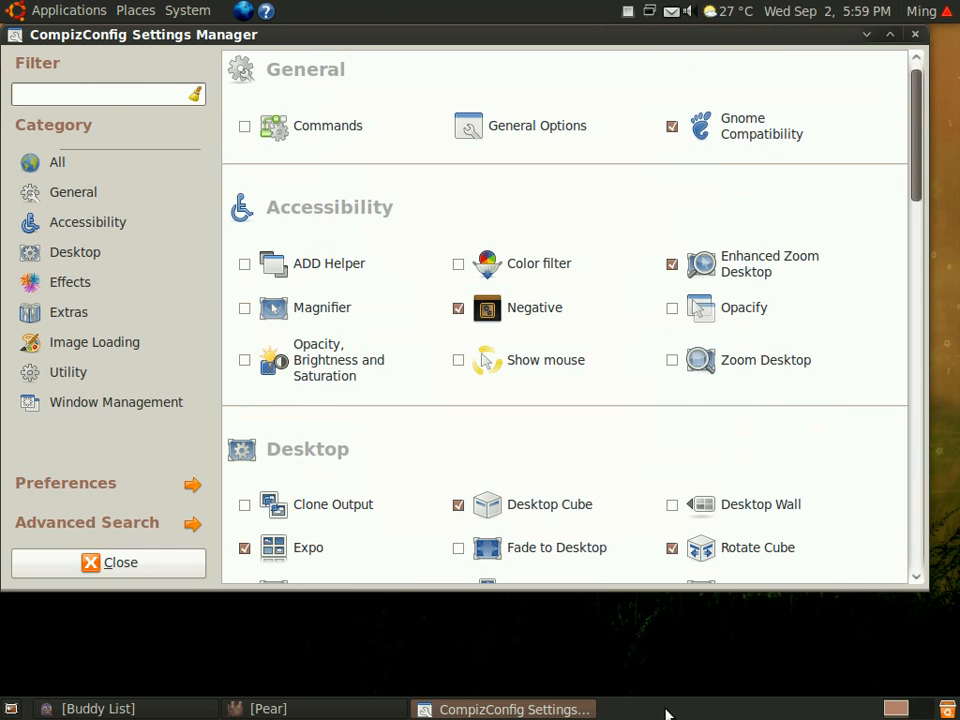
pyautogui.scroll(-3)
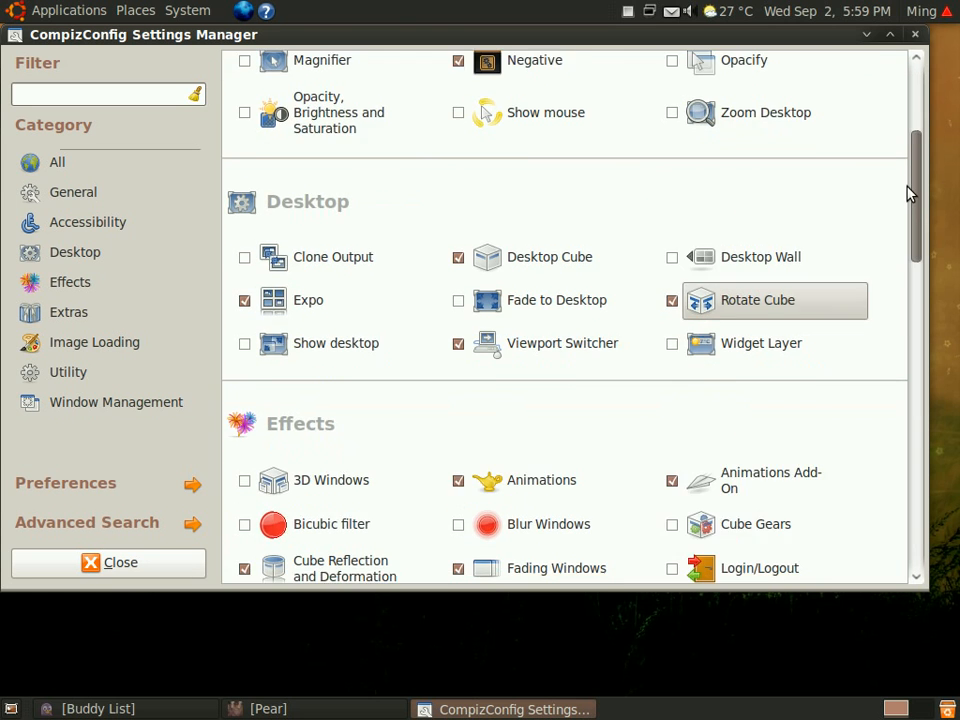
pyautogui.scroll(-3)
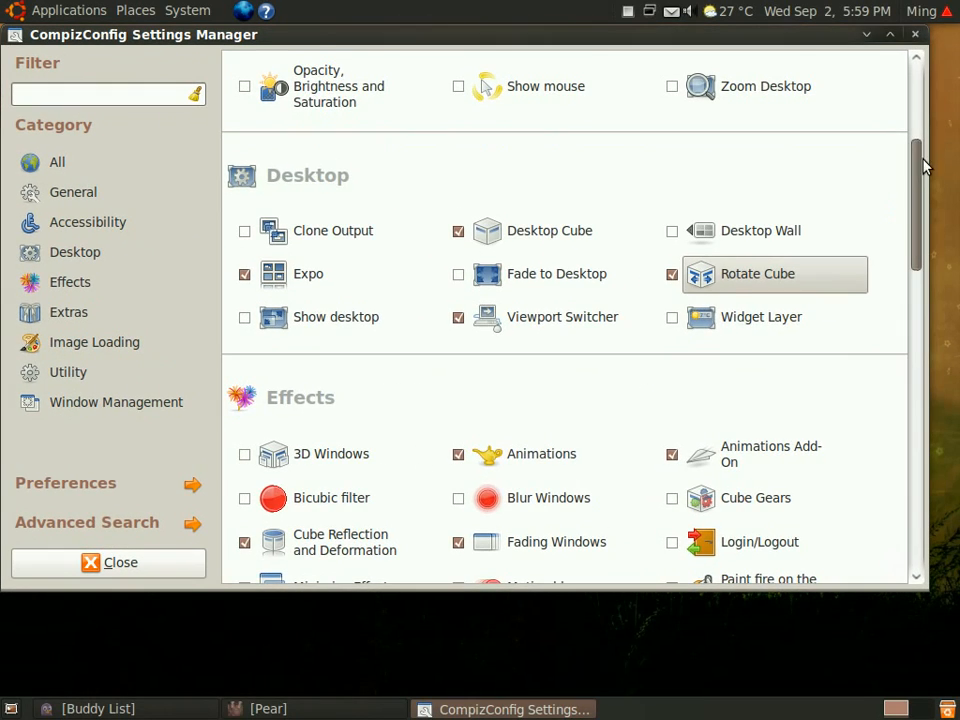
pyautogui.scroll(-3)
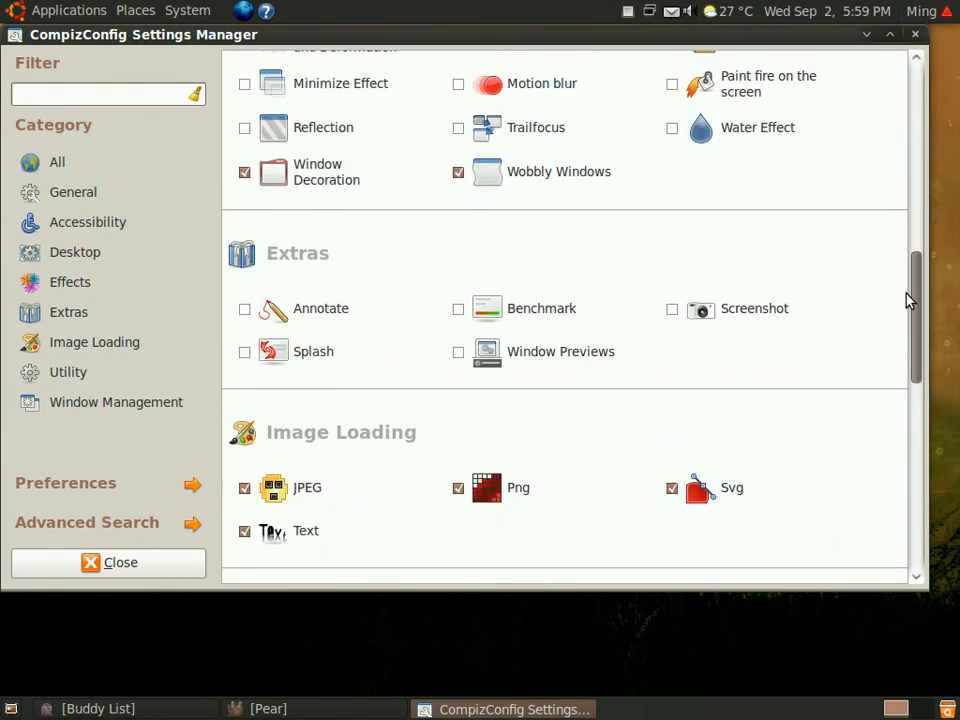
pyautogui.scroll(-3)
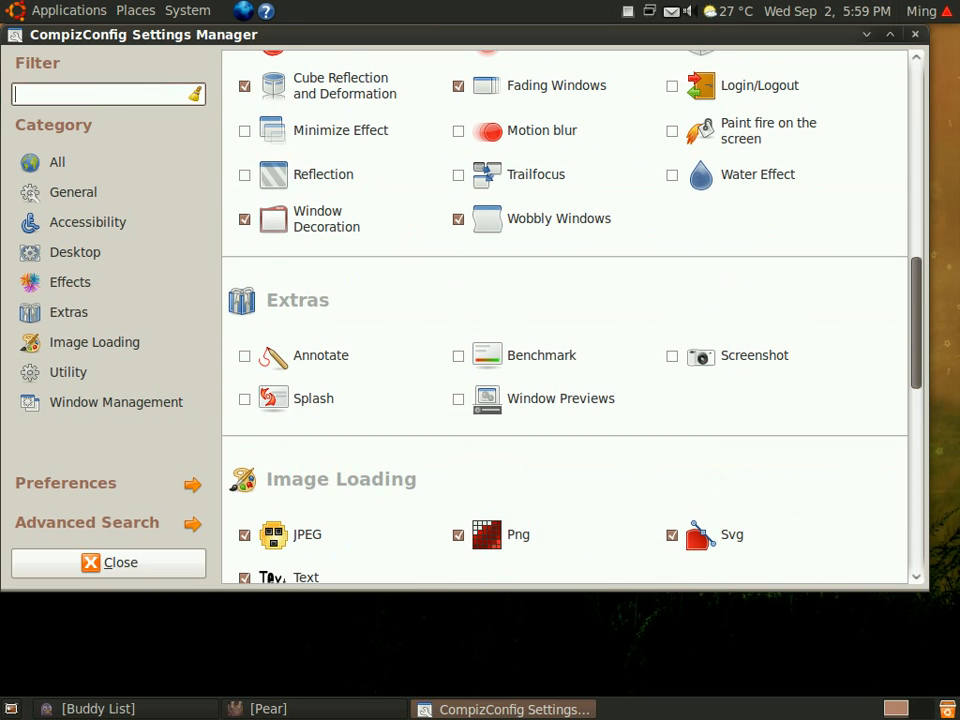
pyautogui.write('shift')
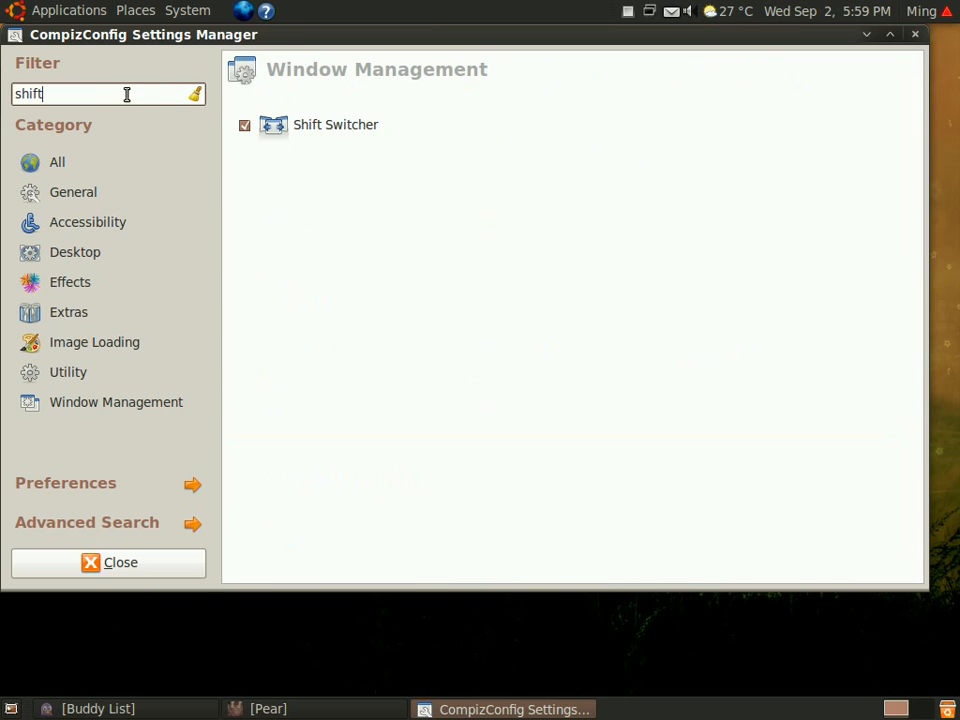
pyautogui.moveTo(885, 400)
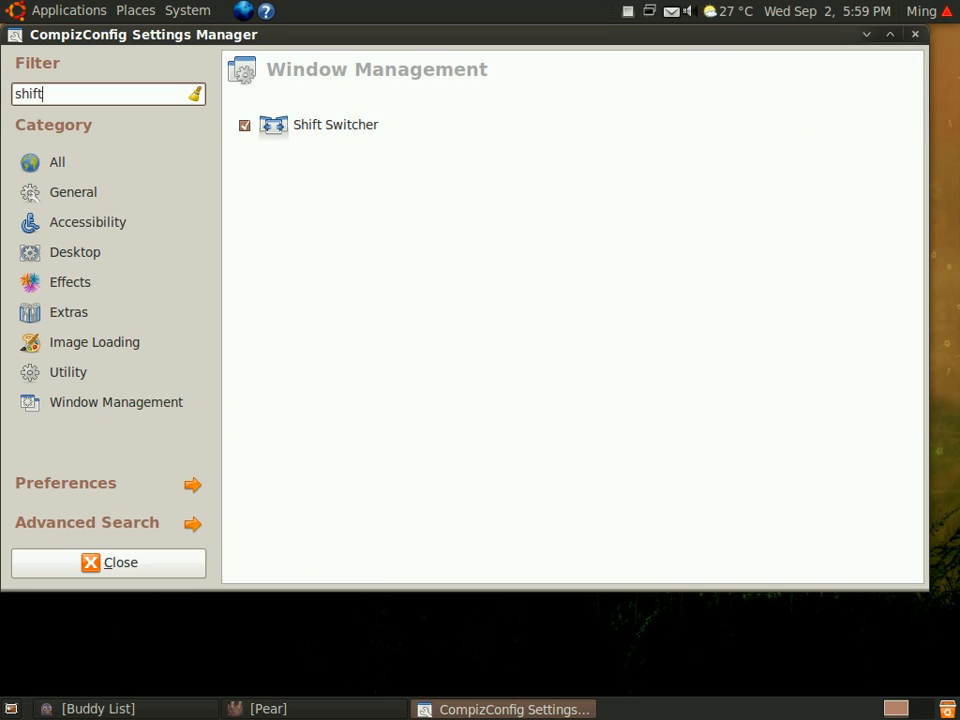
pyautogui.moveTo(404, 33)
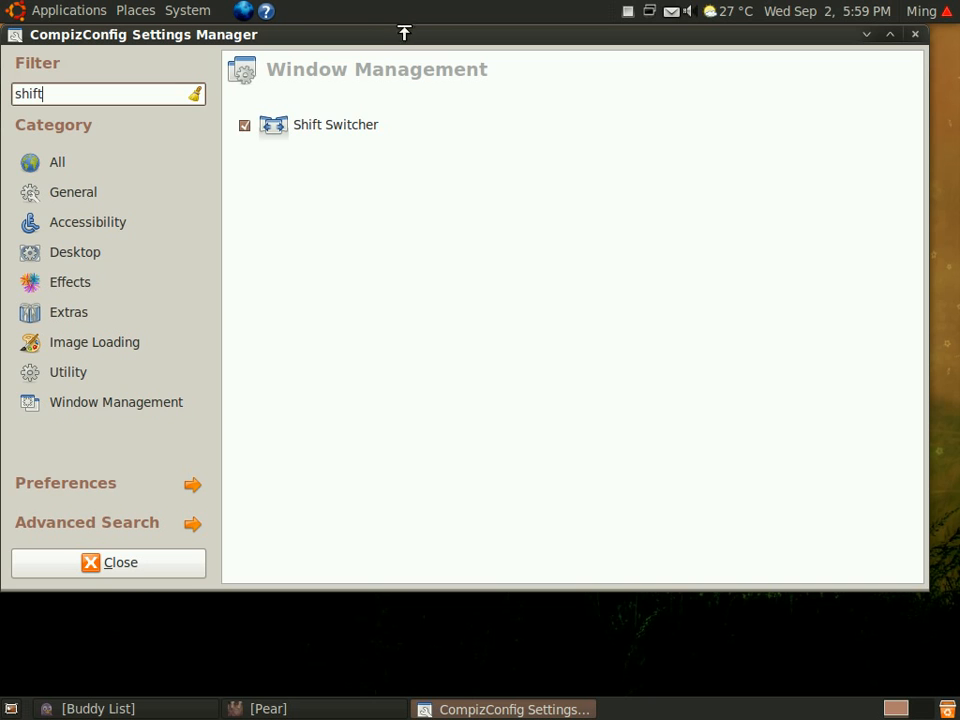
# Open the Shift Switcher plugin settings to view its Initiate binding.
pyautogui.click(335, 124)
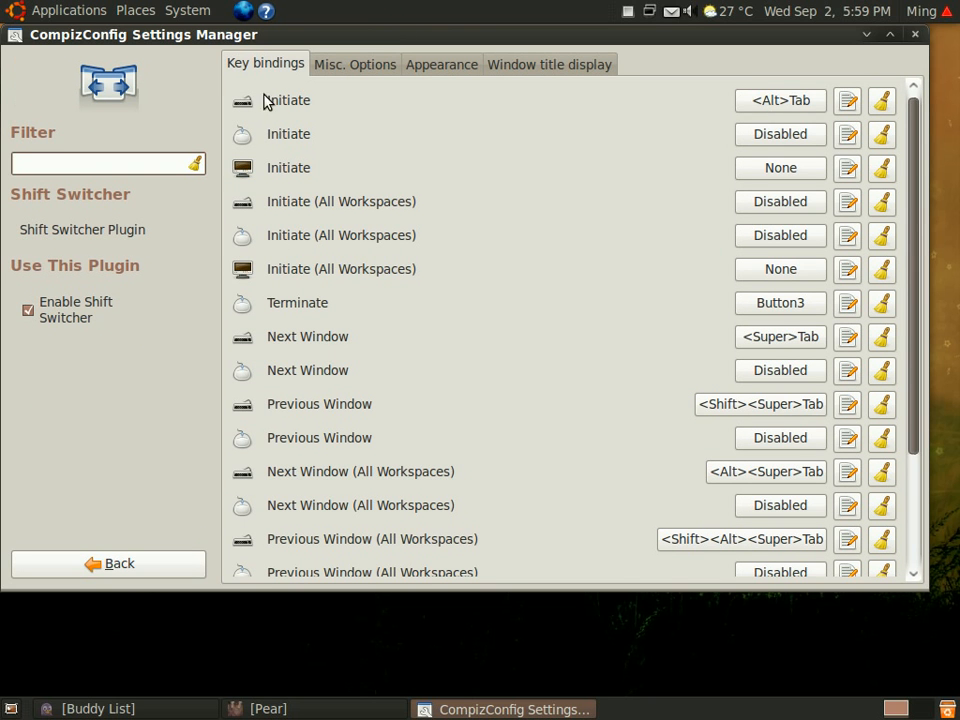
pyautogui.moveTo(780, 100)
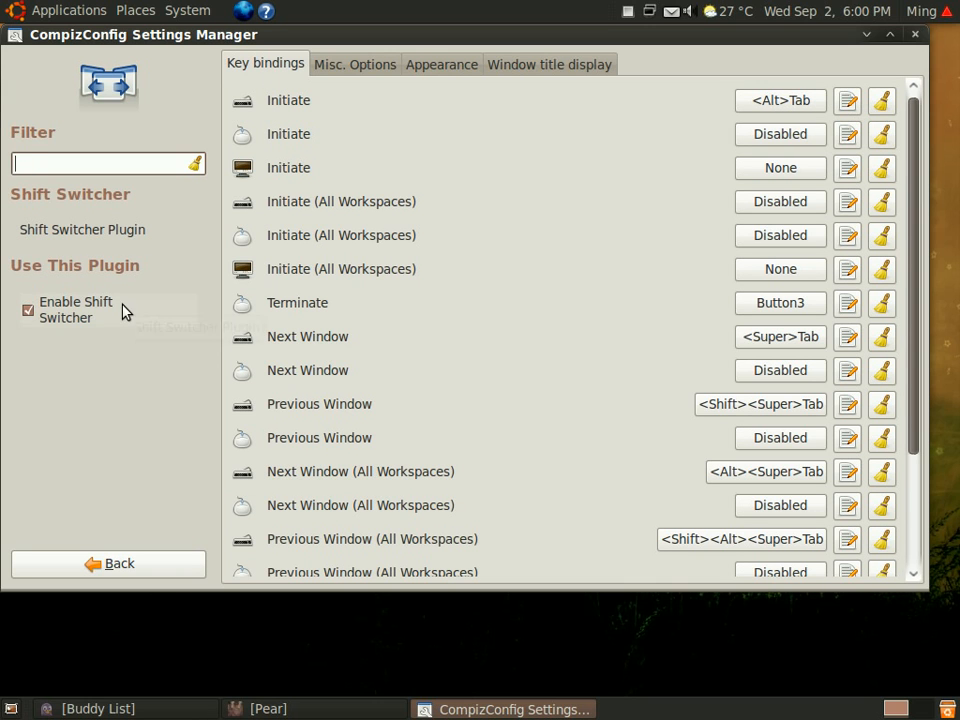
pyautogui.moveTo(128, 308)
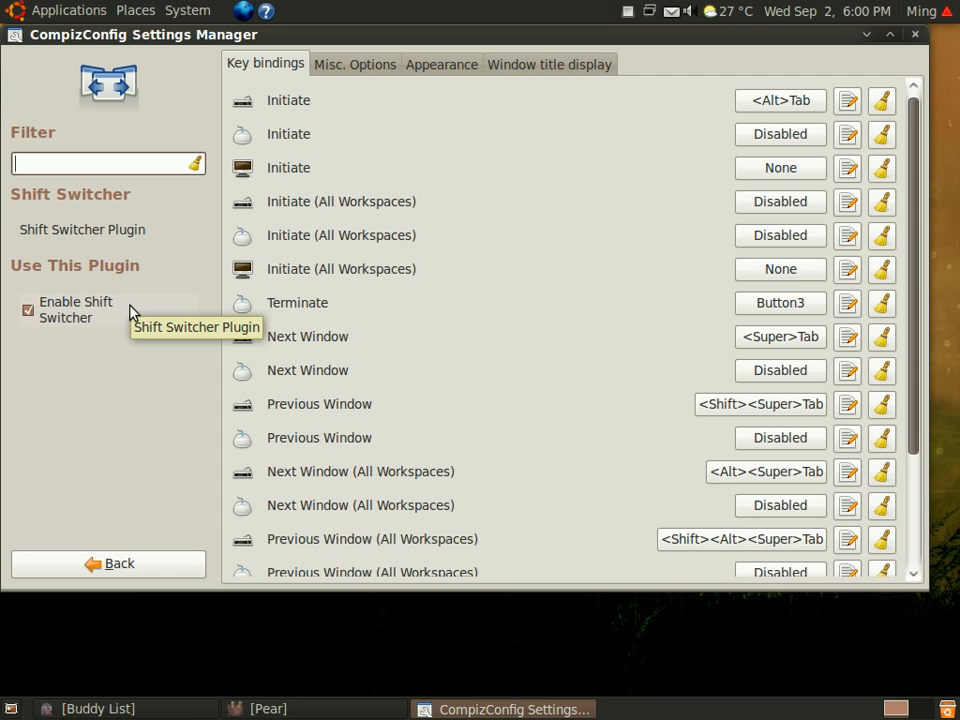
pyautogui.moveTo(425, 228)
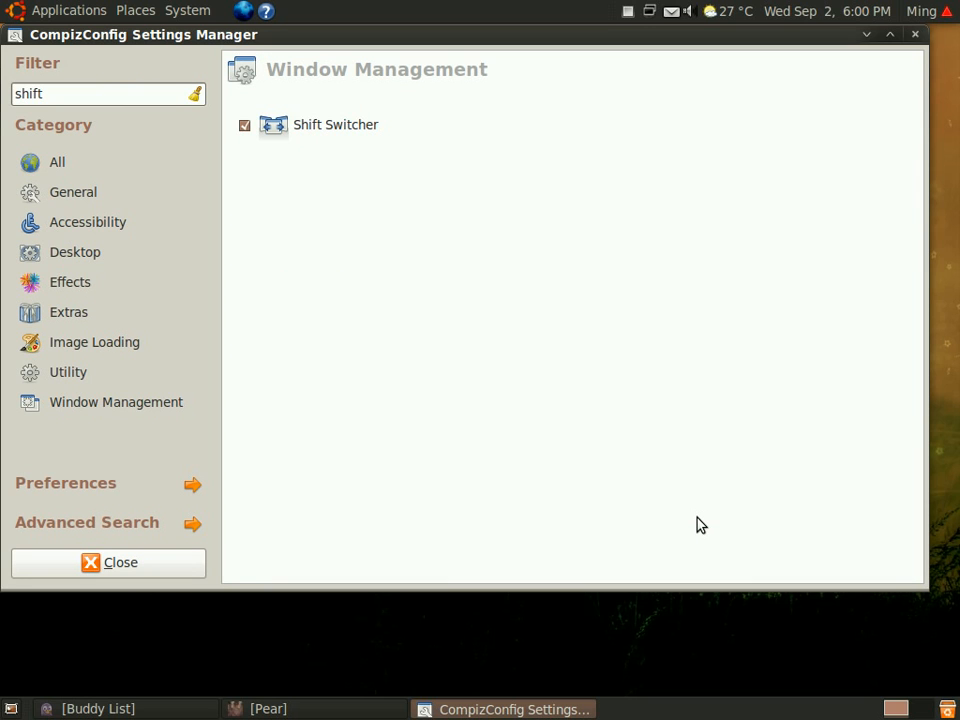
# Clear the 'shift' filter and open Animations from the Effects category.
pyautogui.click(100, 93)
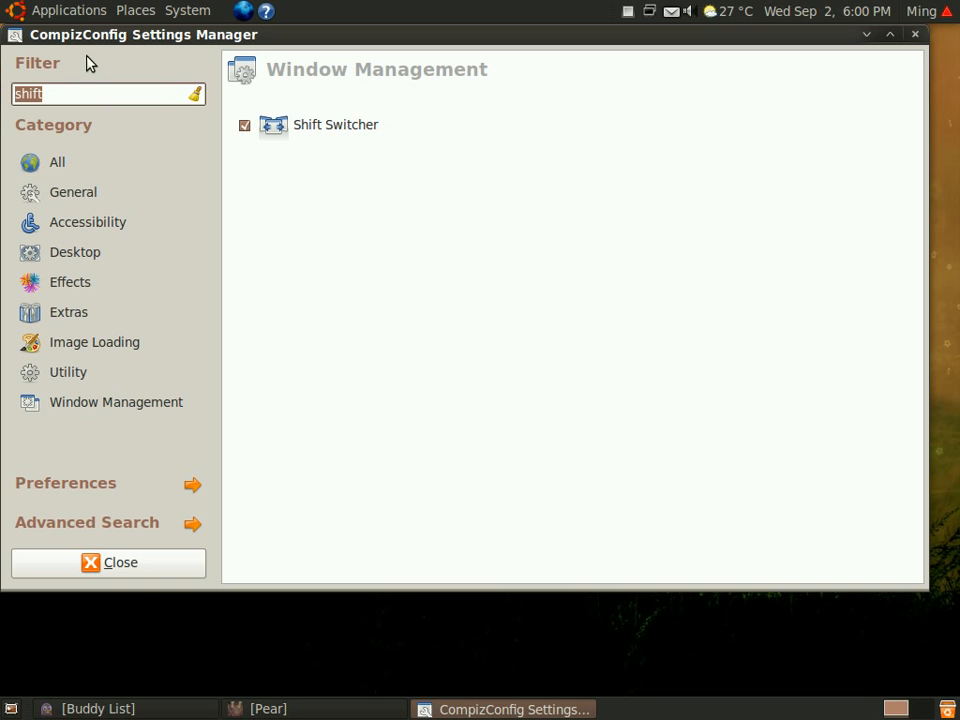
pyautogui.moveTo(945, 380)
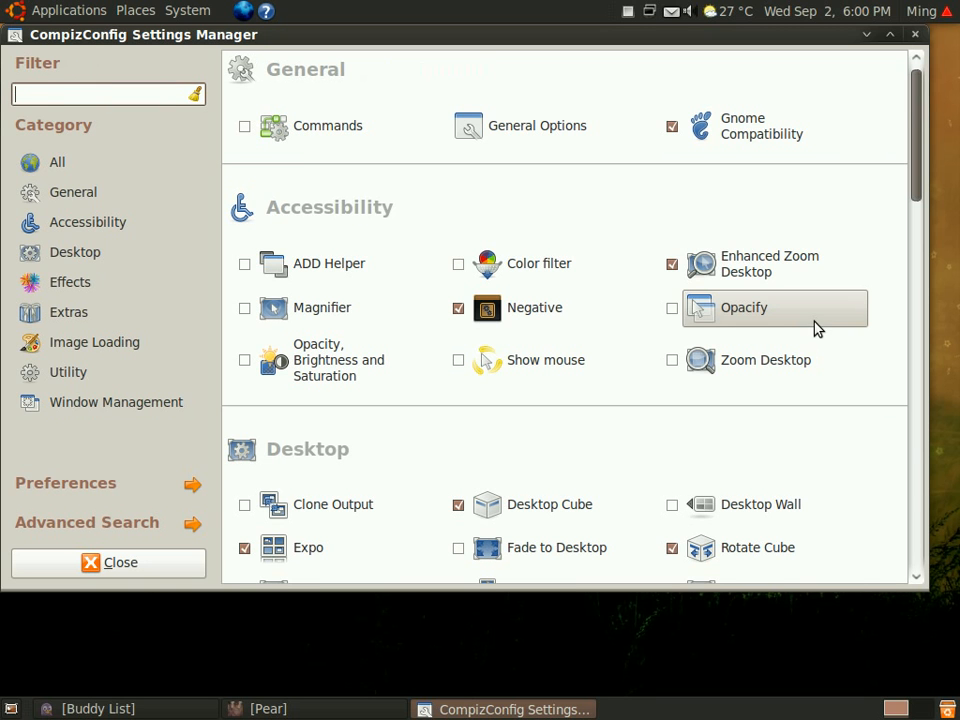
pyautogui.scroll(-3)
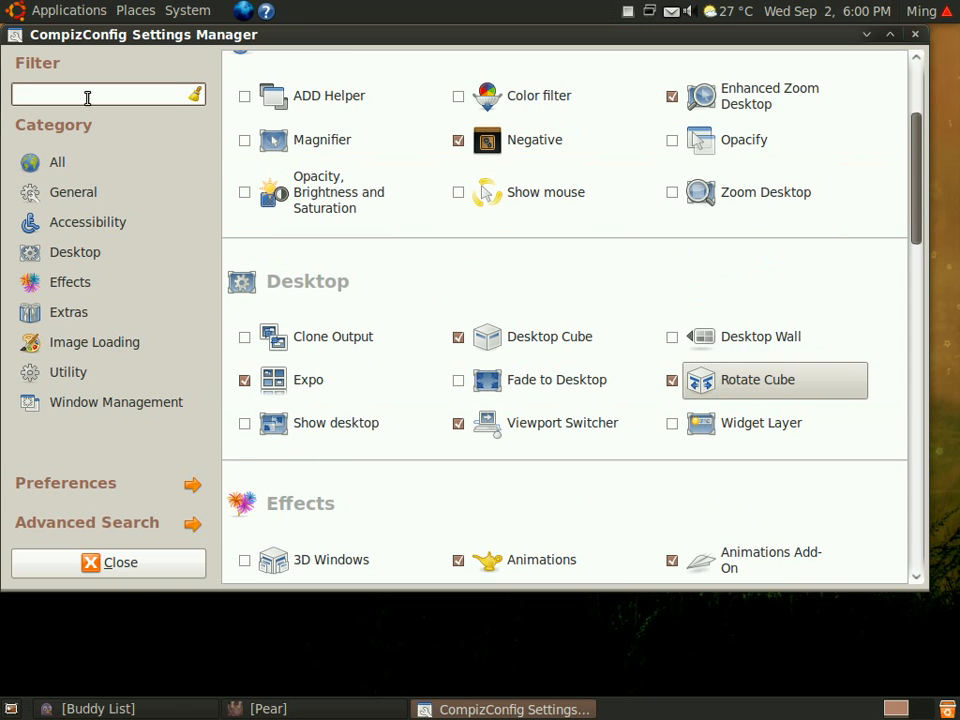
pyautogui.scroll(-3)
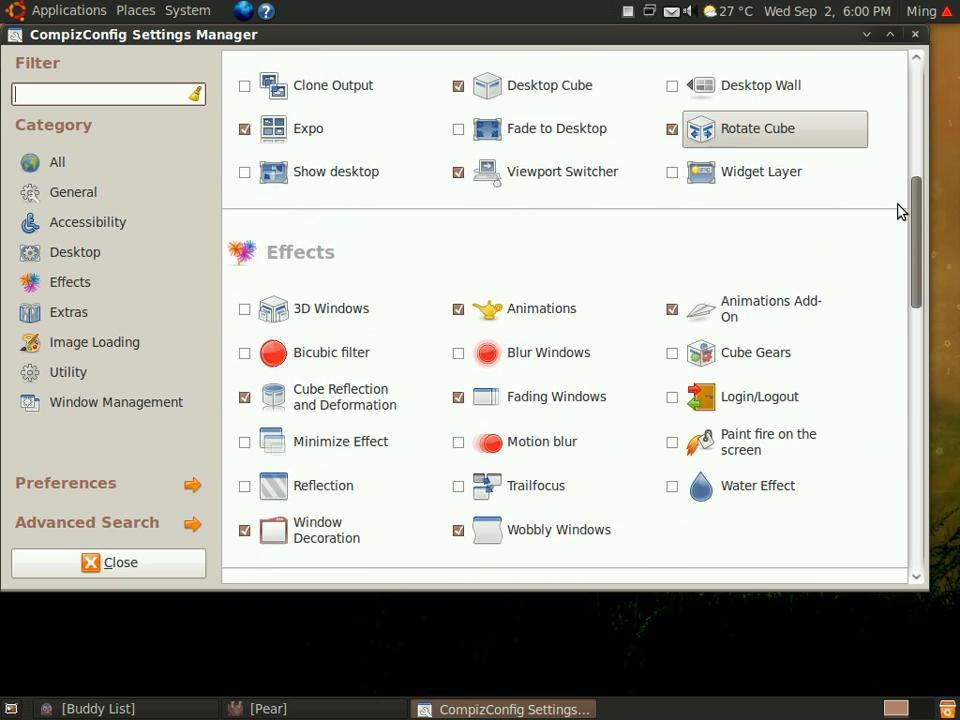
pyautogui.scroll(-3)
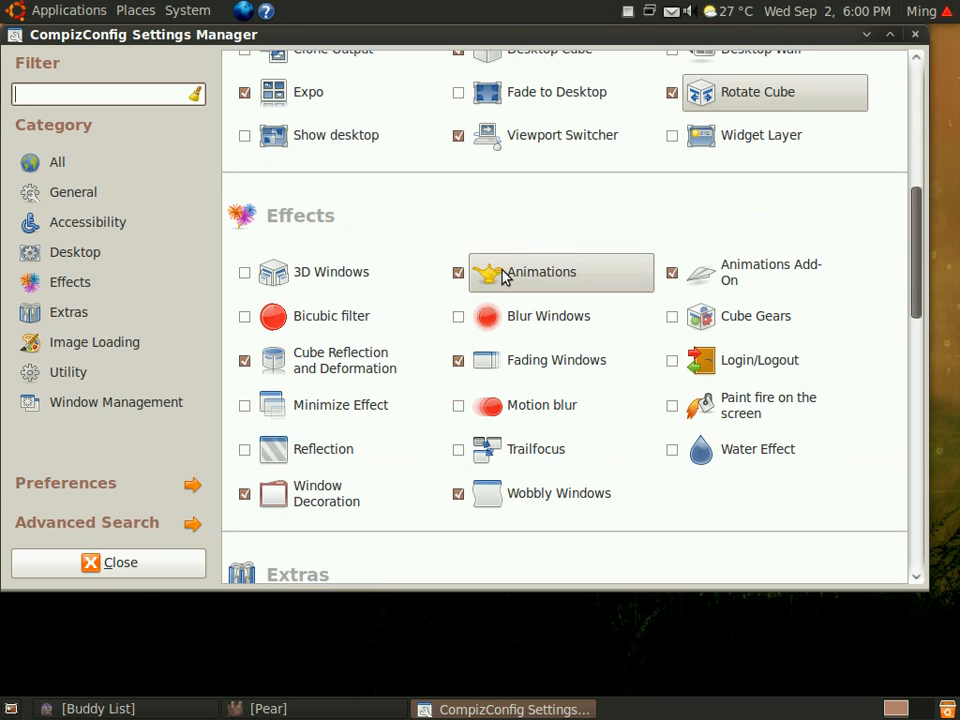
pyautogui.click(458, 272)
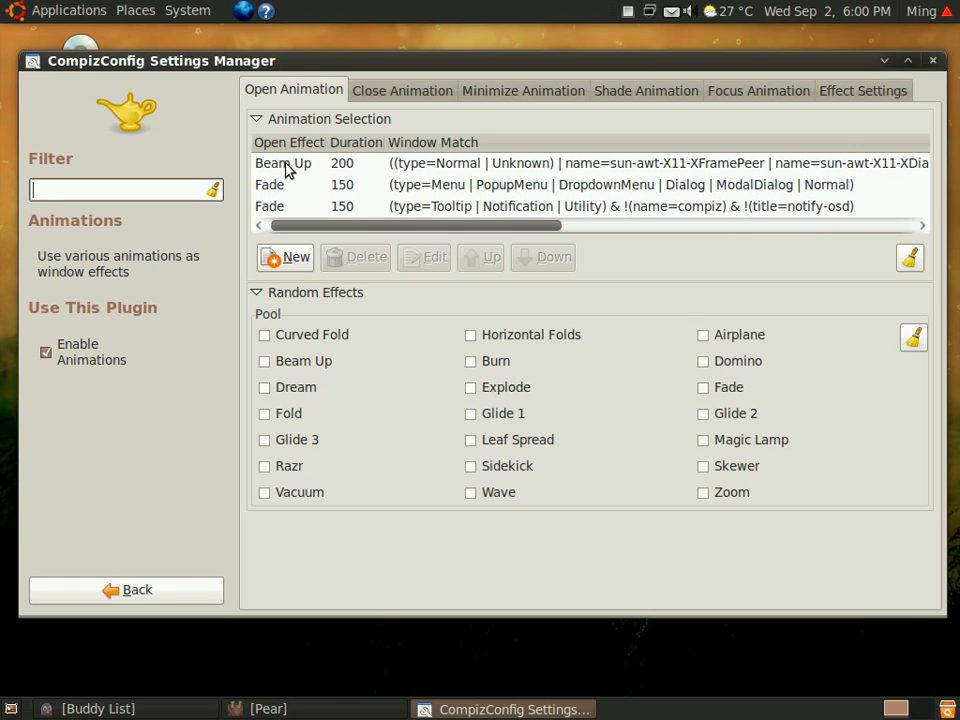
# Replace the first Open Animation effect, Beam Up, with Airplane.
pyautogui.click(283, 163)
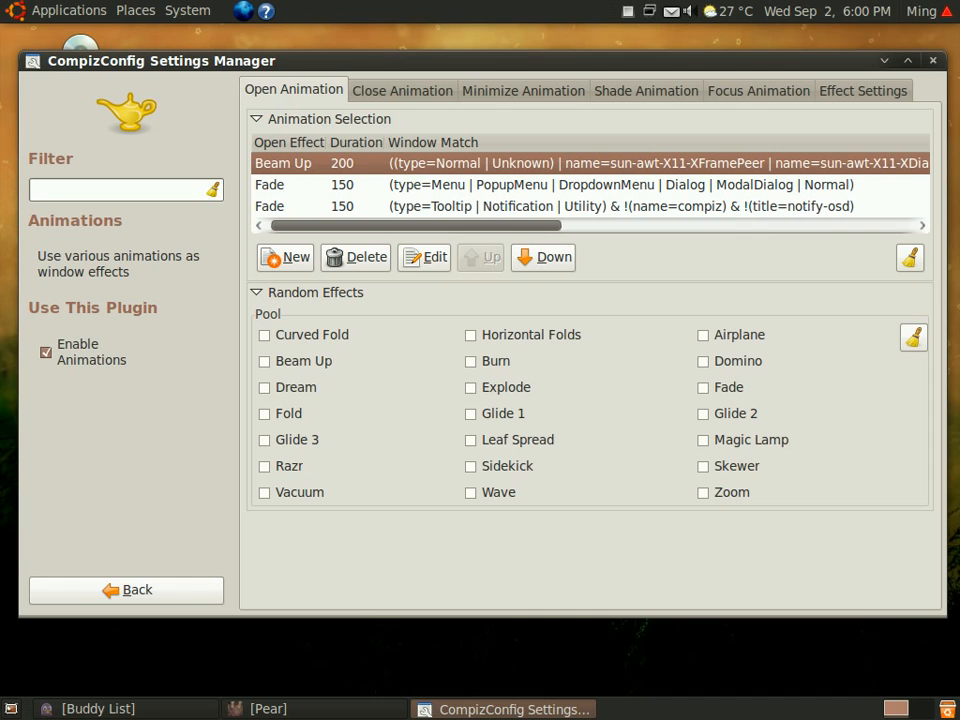
pyautogui.moveTo(305, 168)
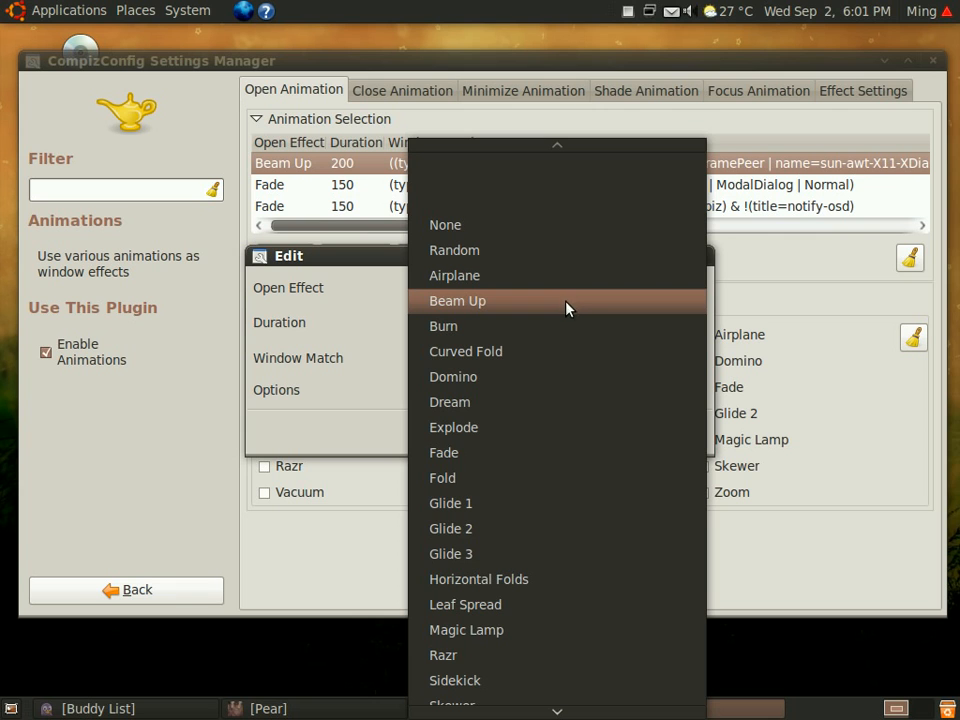
pyautogui.click(457, 300)
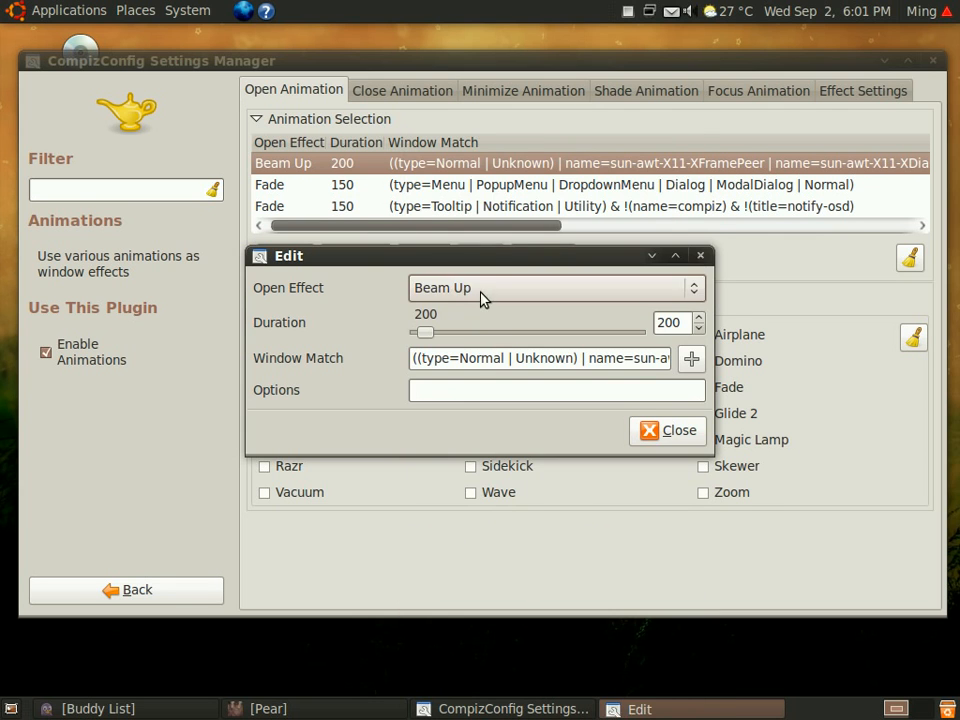
pyautogui.click(555, 288)
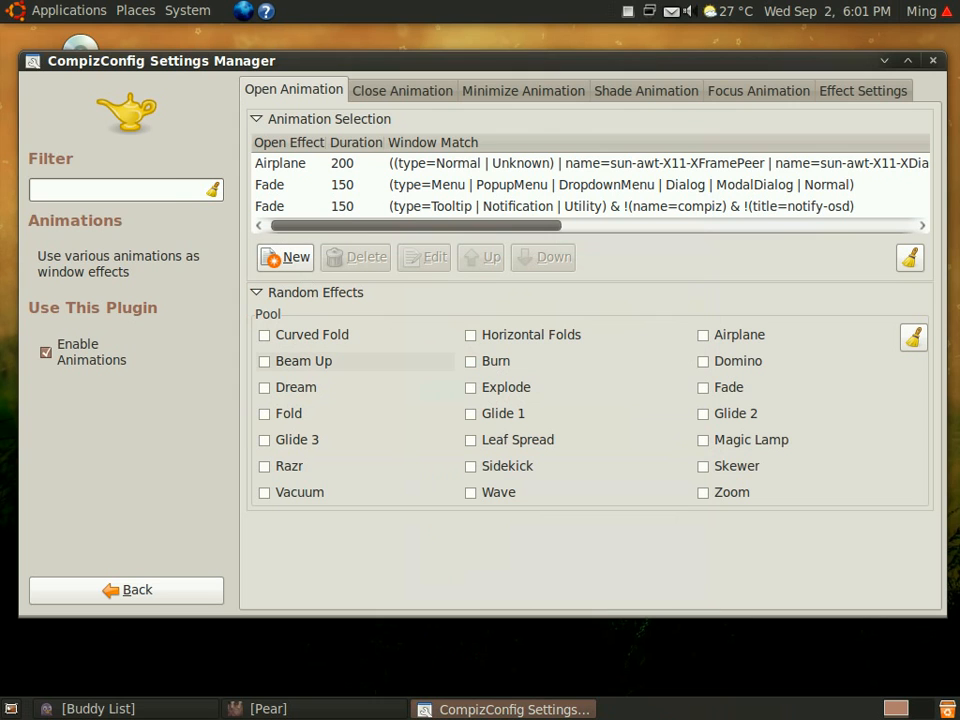
pyautogui.click(68, 10)
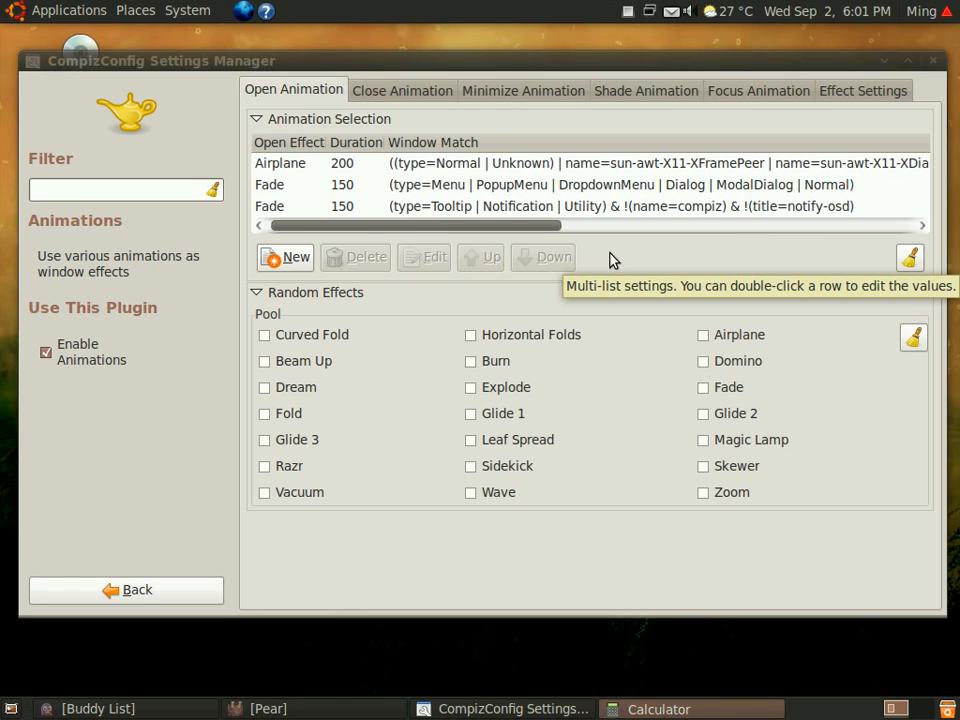
pyautogui.click(658, 708)
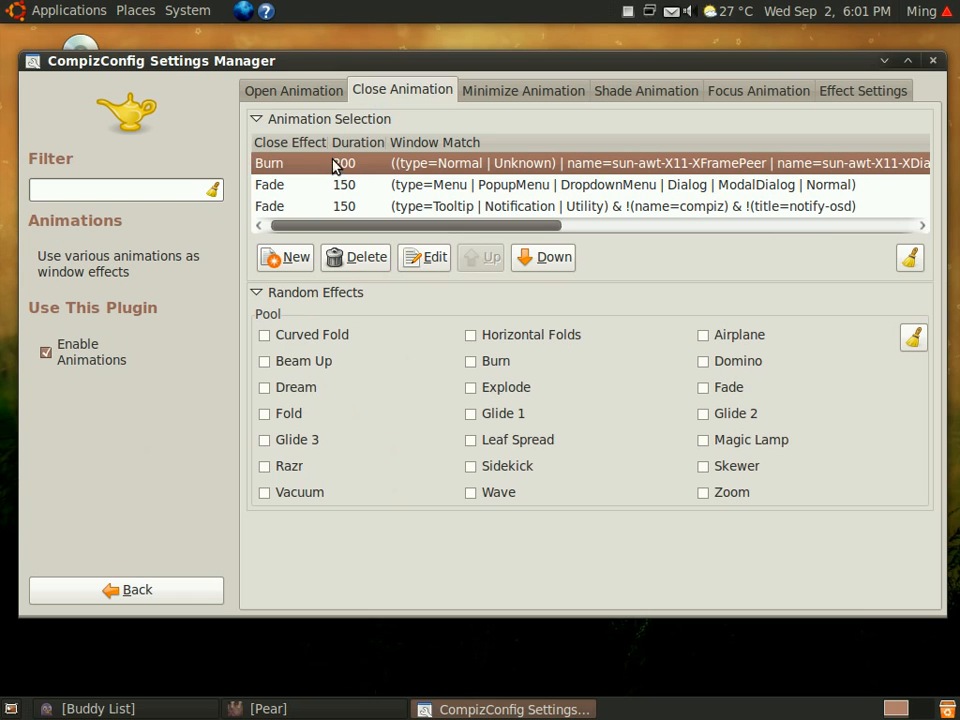
# Edit the first Close Animation row, keeping its effect as Burn.
pyautogui.click(424, 257)
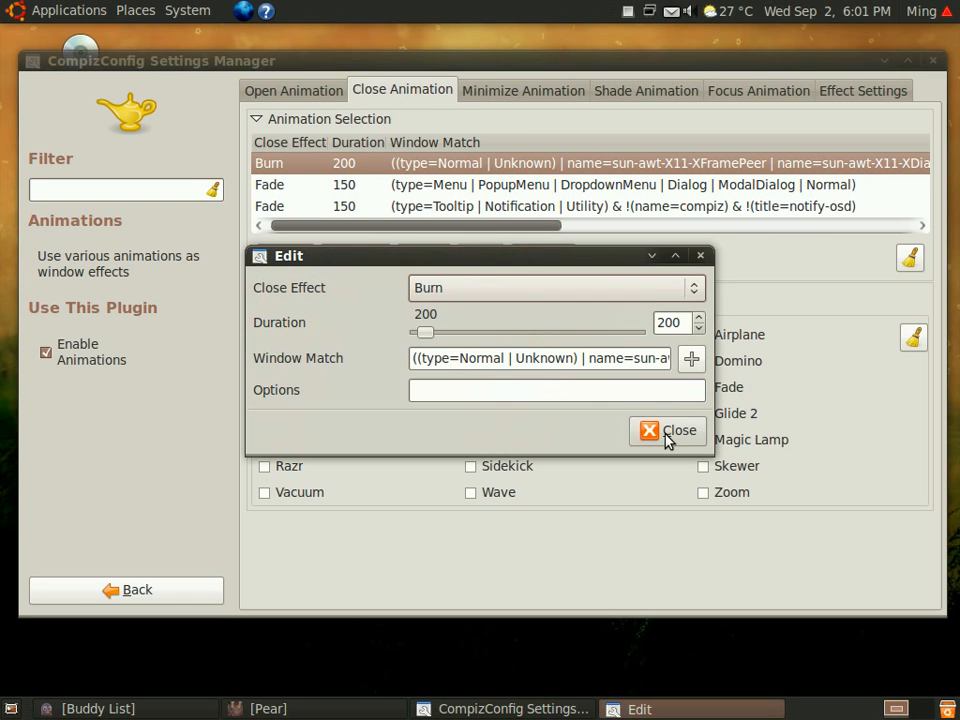
pyautogui.click(668, 430)
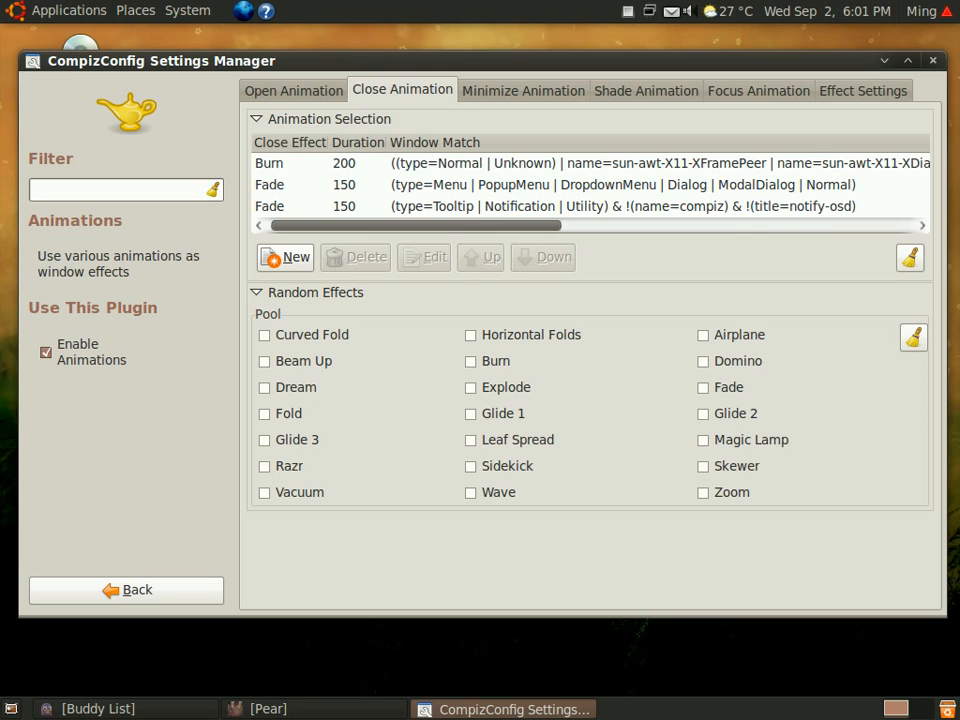
pyautogui.click(293, 90)
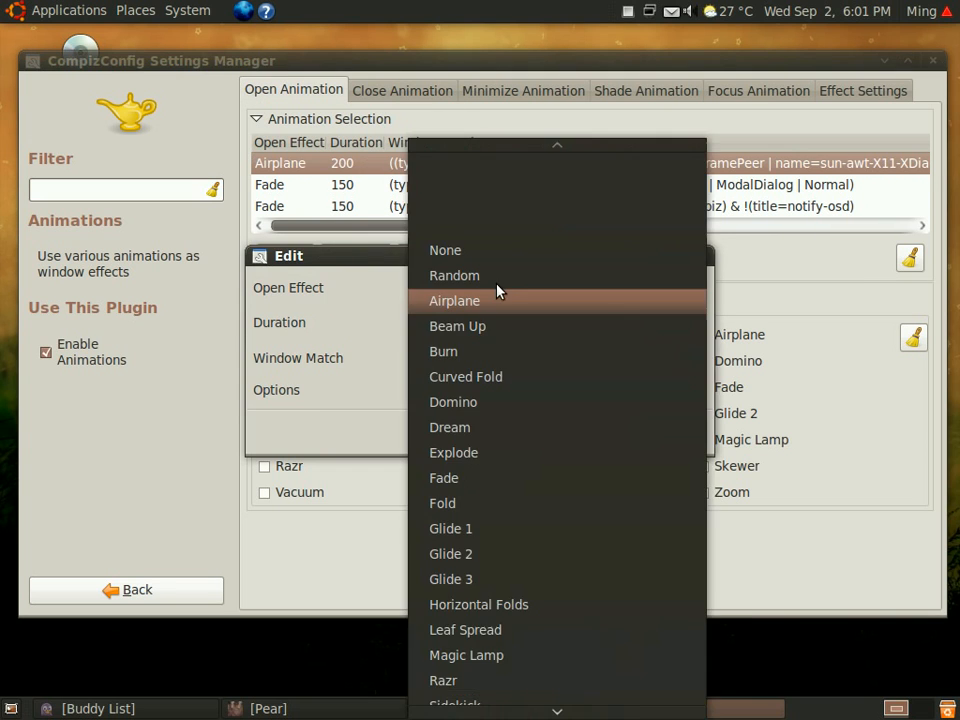
pyautogui.moveTo(505, 275)
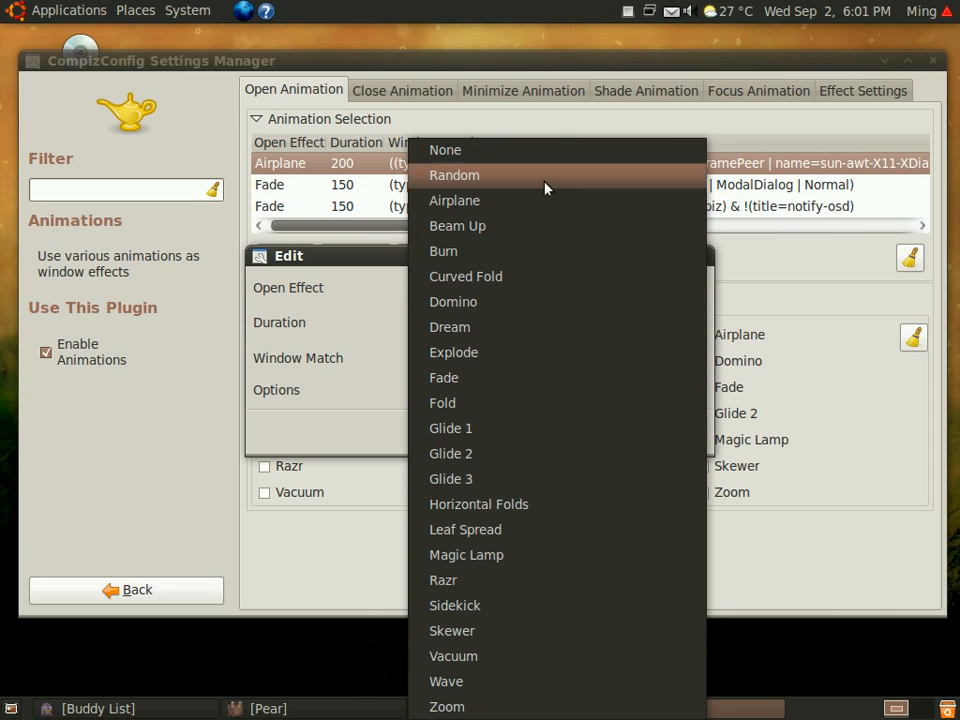
# Set the first open effect to Random and close the stray Calculator window.
pyautogui.click(454, 175)
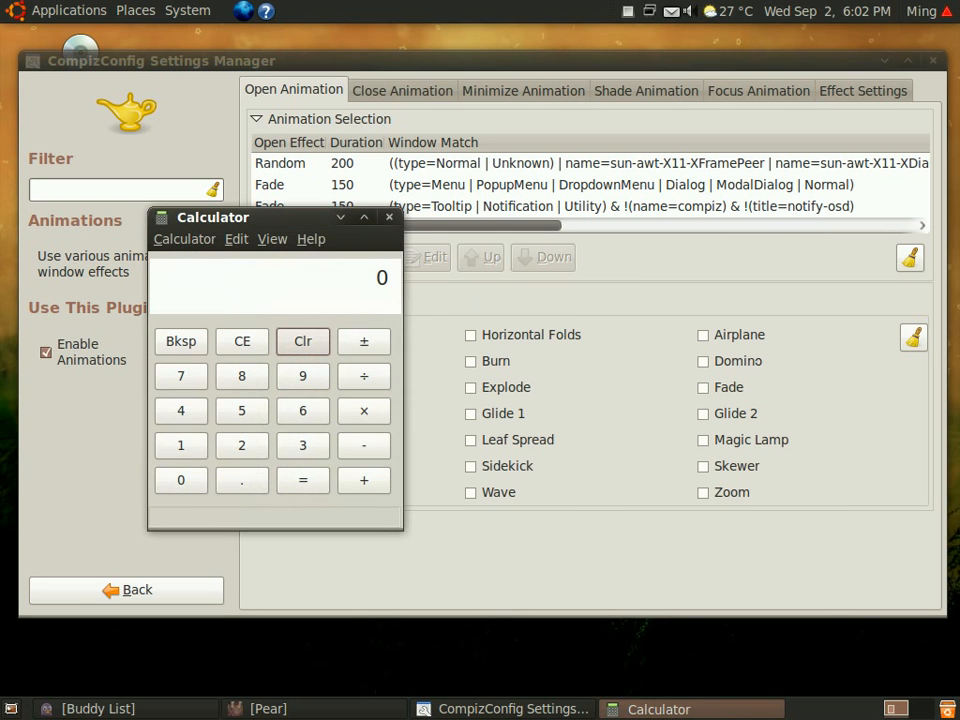
pyautogui.click(389, 217)
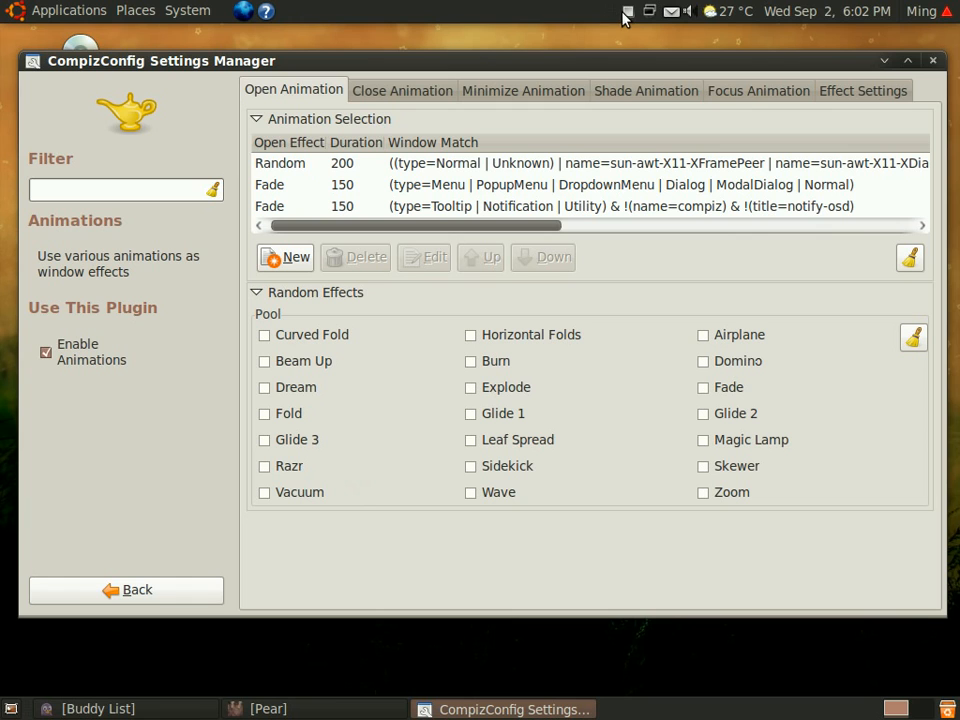
pyautogui.moveTo(631, 22)
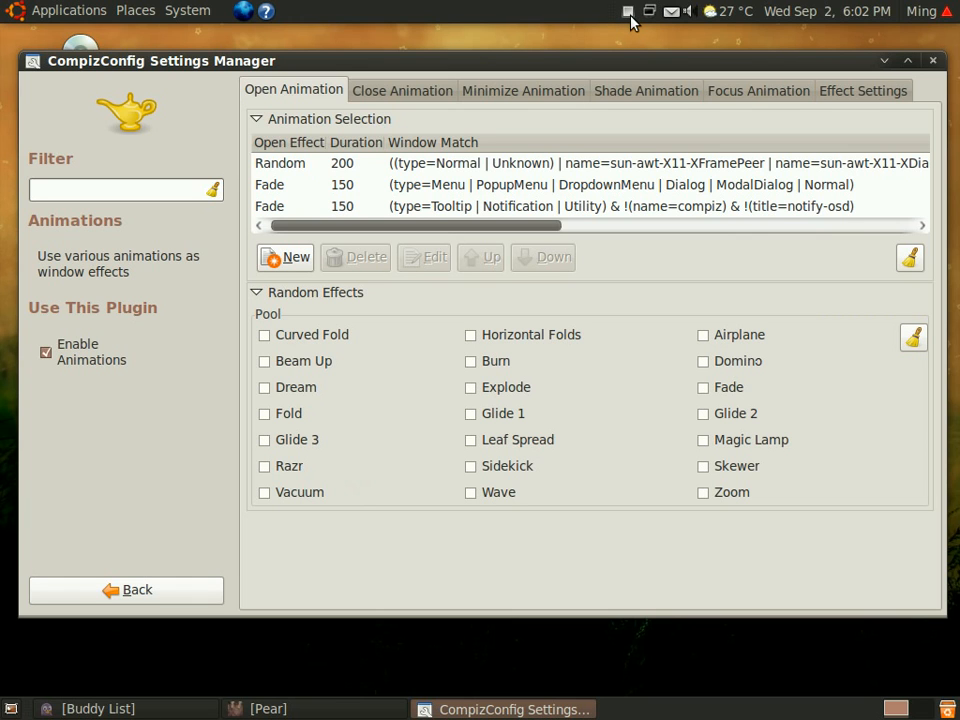